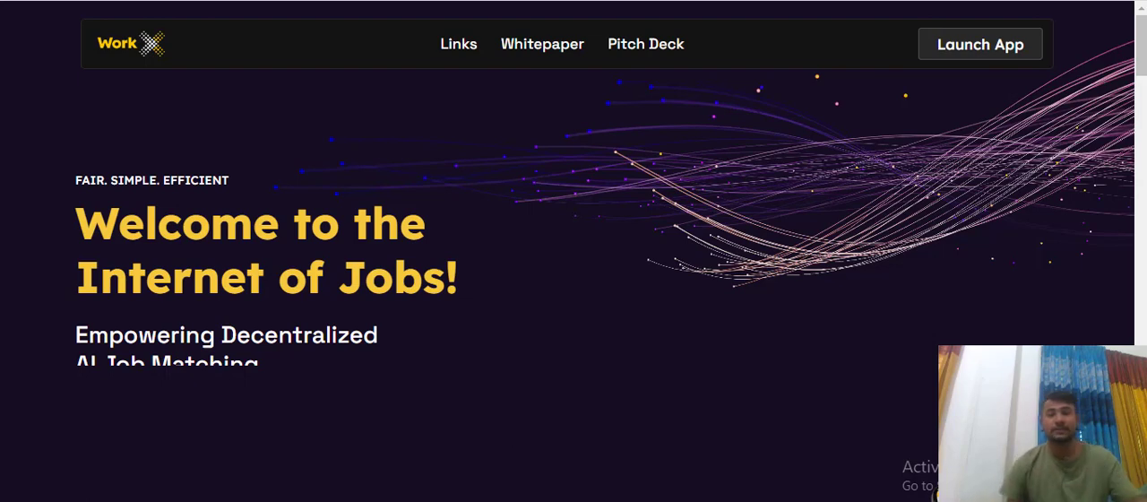
# Scroll down from the hero banner to the Work X Public Beta 'Live now!' section
pyautogui.scroll(-3)
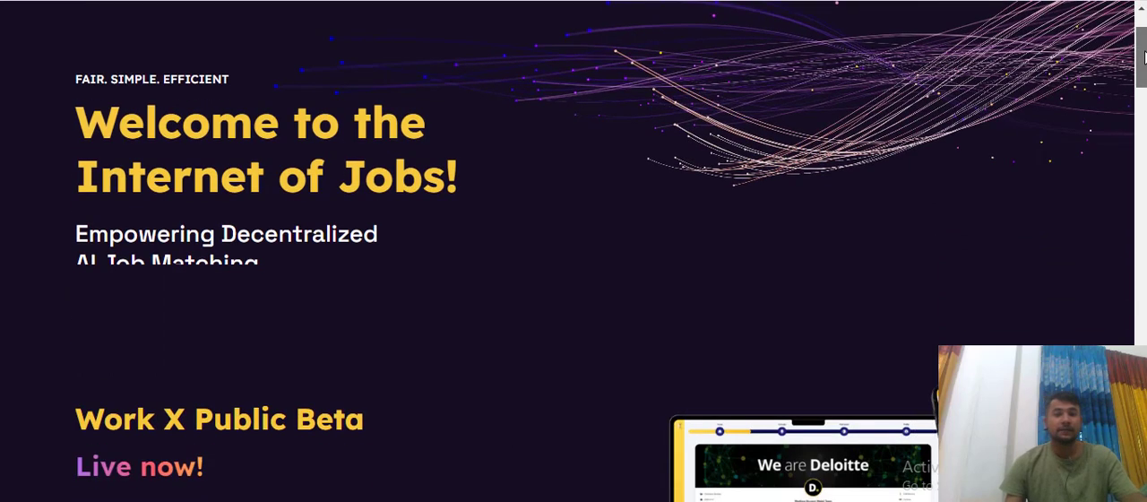
pyautogui.scroll(-3)
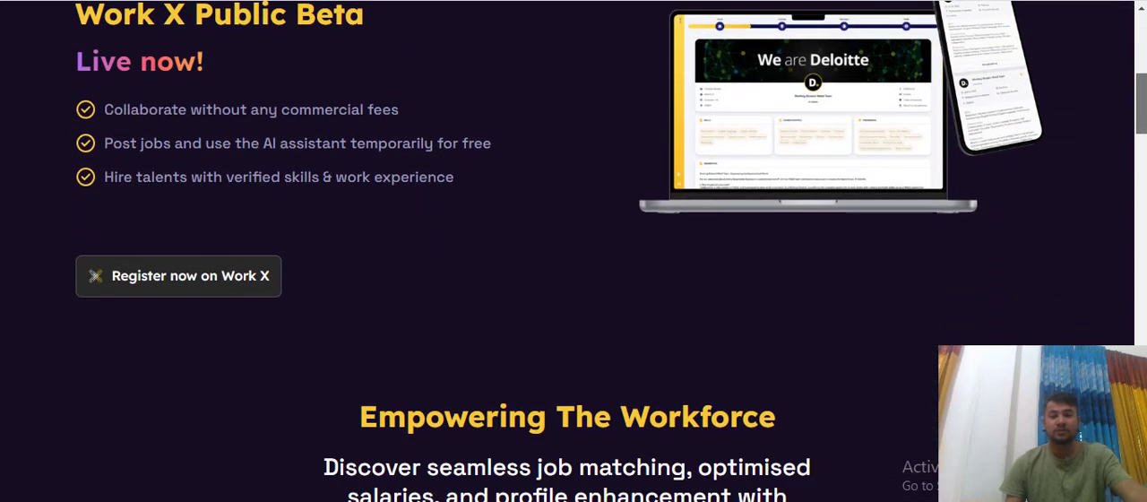
pyautogui.scroll(-3)
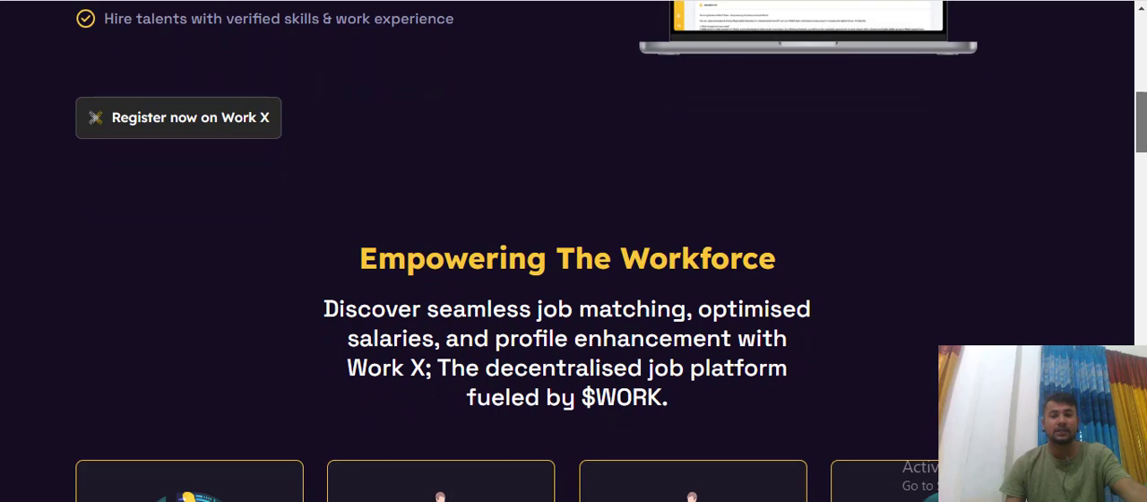
pyautogui.scroll(-3)
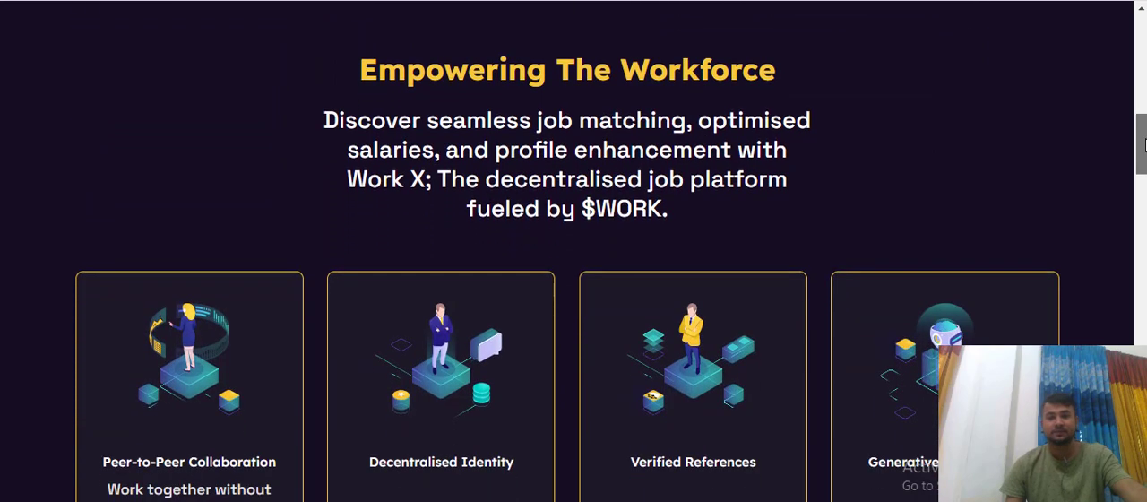
pyautogui.scroll(-3)
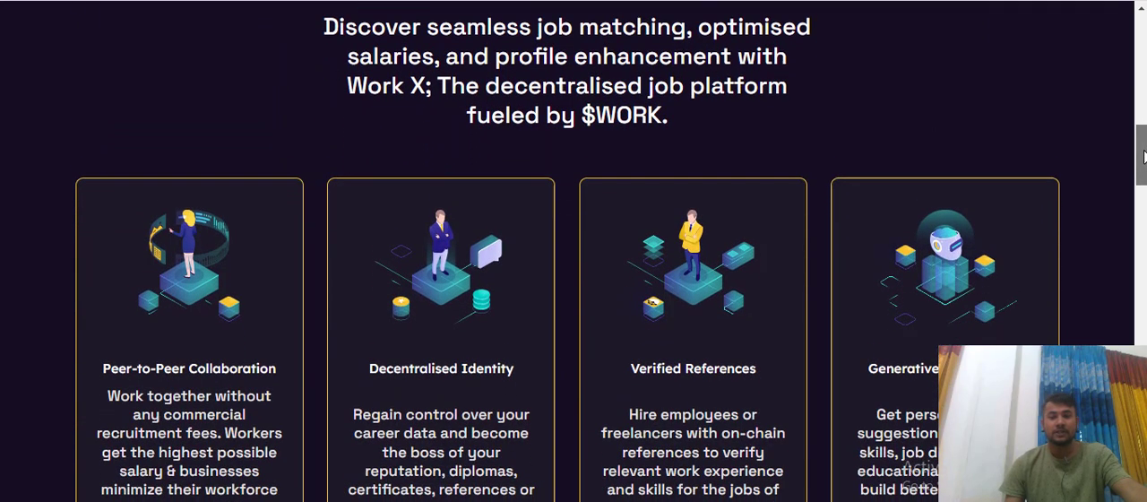
pyautogui.scroll(-3)
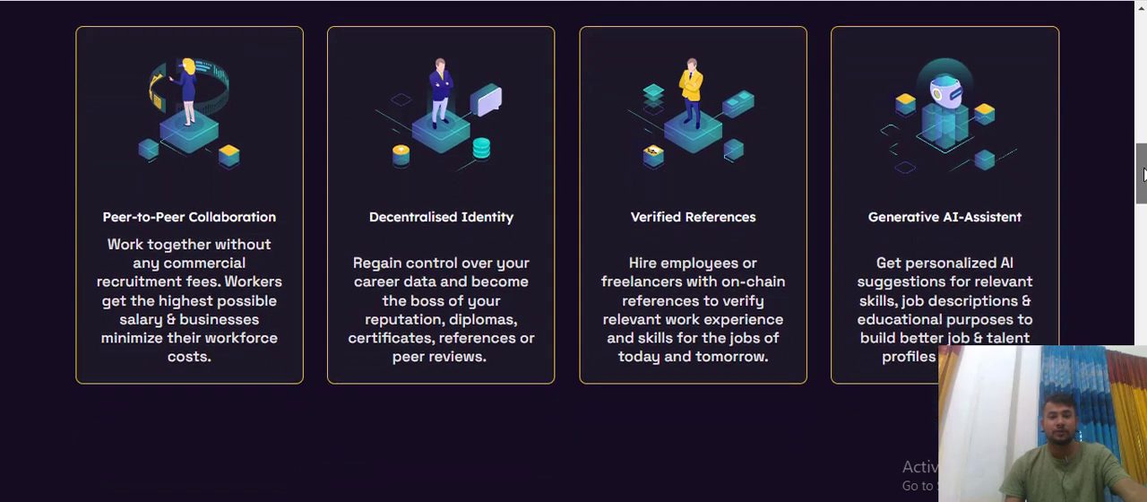
pyautogui.scroll(-3)
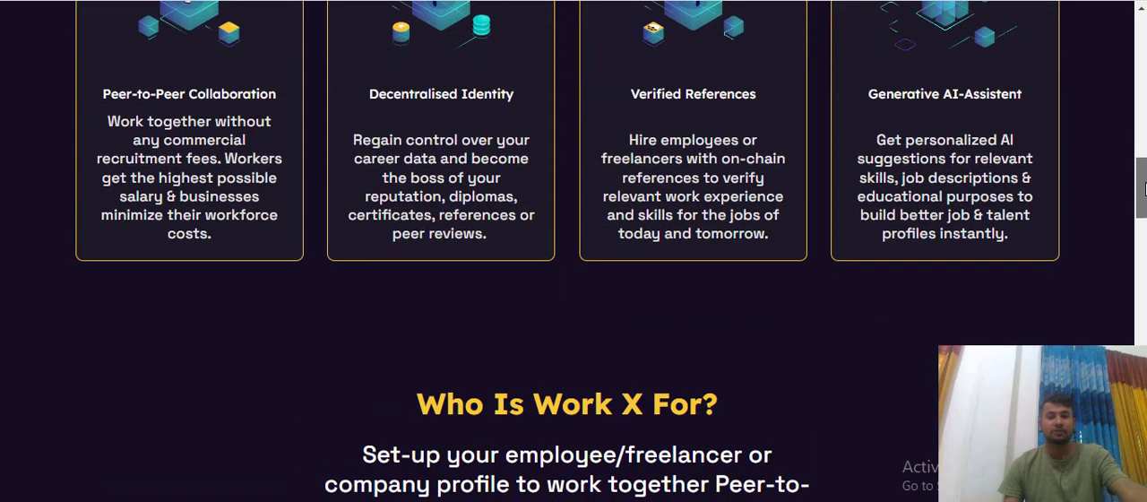
pyautogui.scroll(-3)
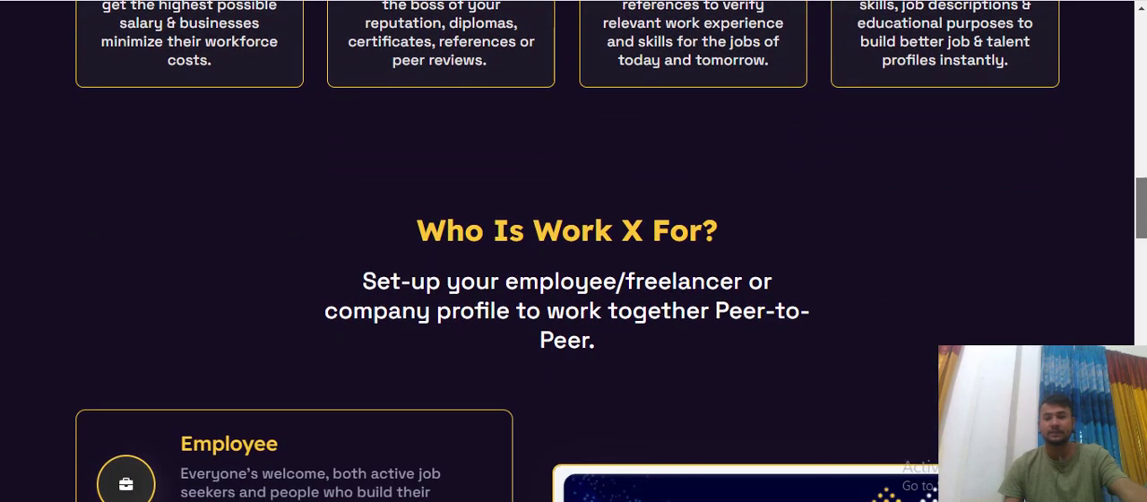
pyautogui.scroll(-3)
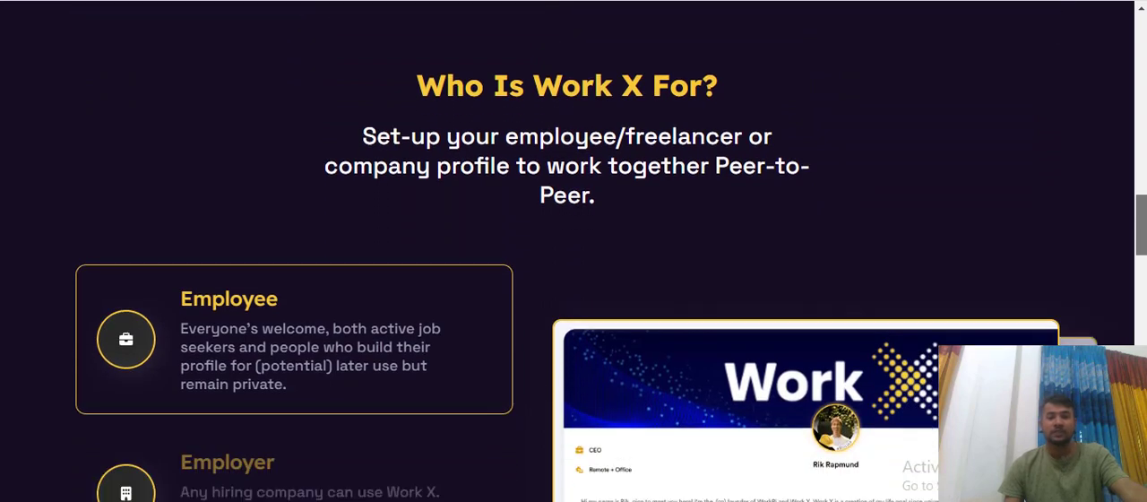
pyautogui.scroll(-3)
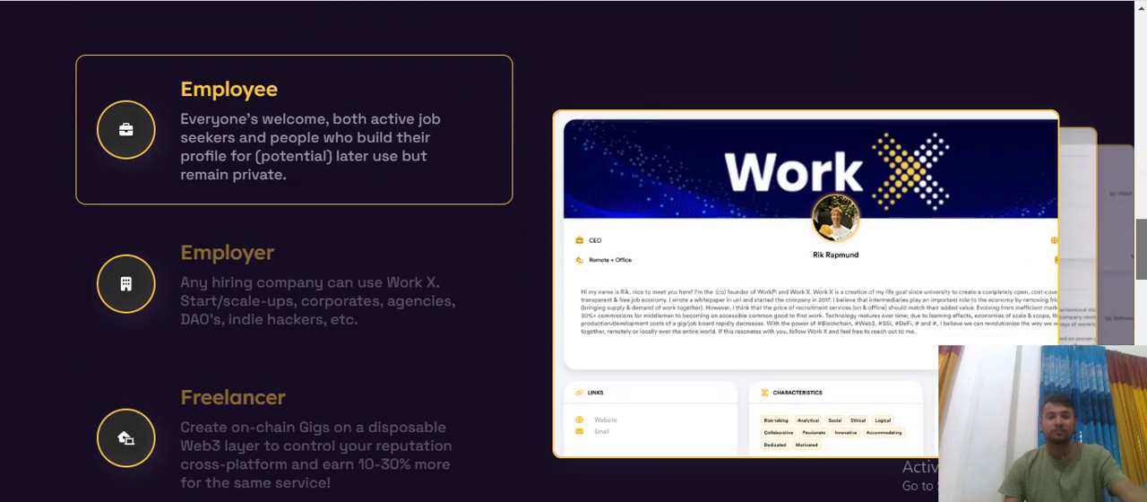
pyautogui.scroll(-3)
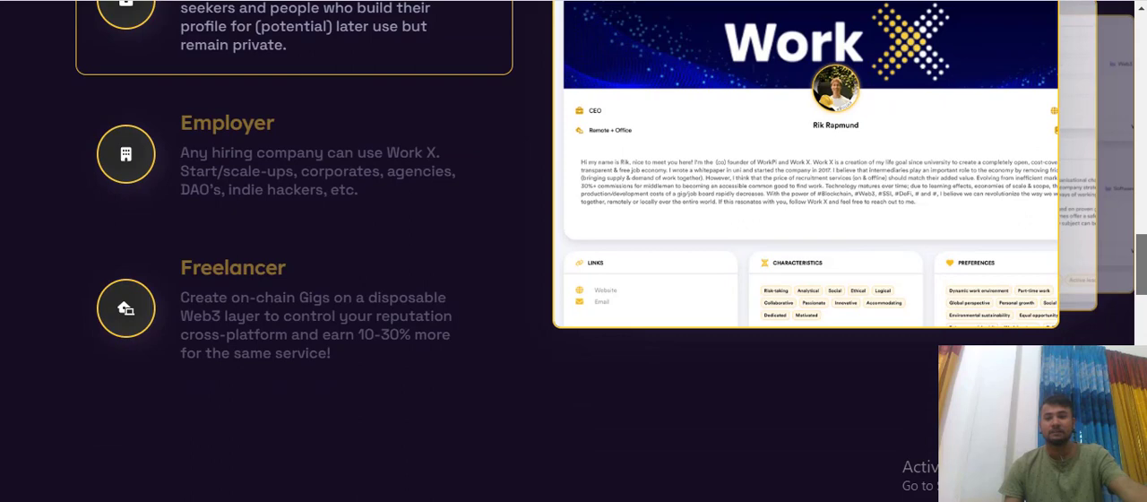
pyautogui.scroll(-3)
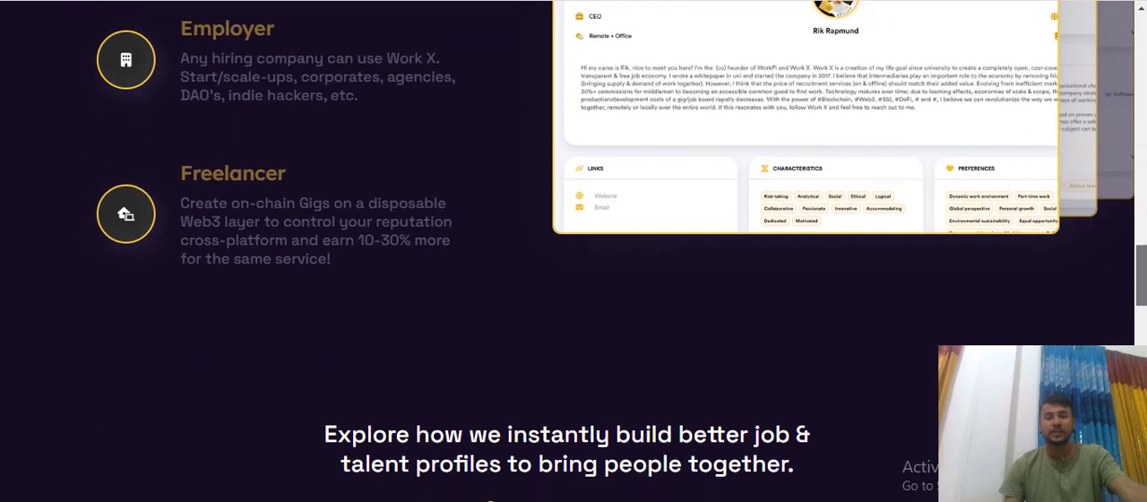
pyautogui.scroll(-3)
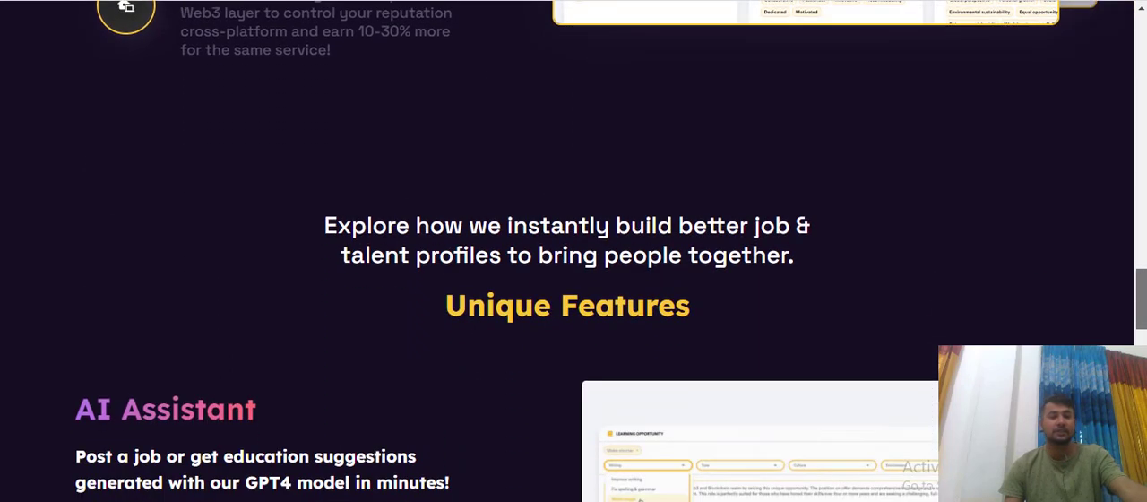
pyautogui.scroll(-3)
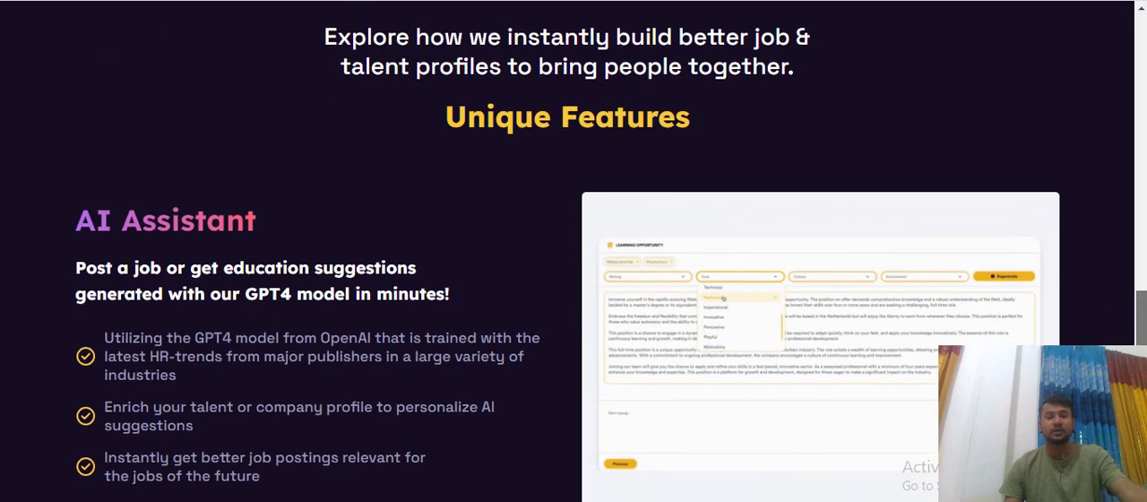
pyautogui.scroll(-3)
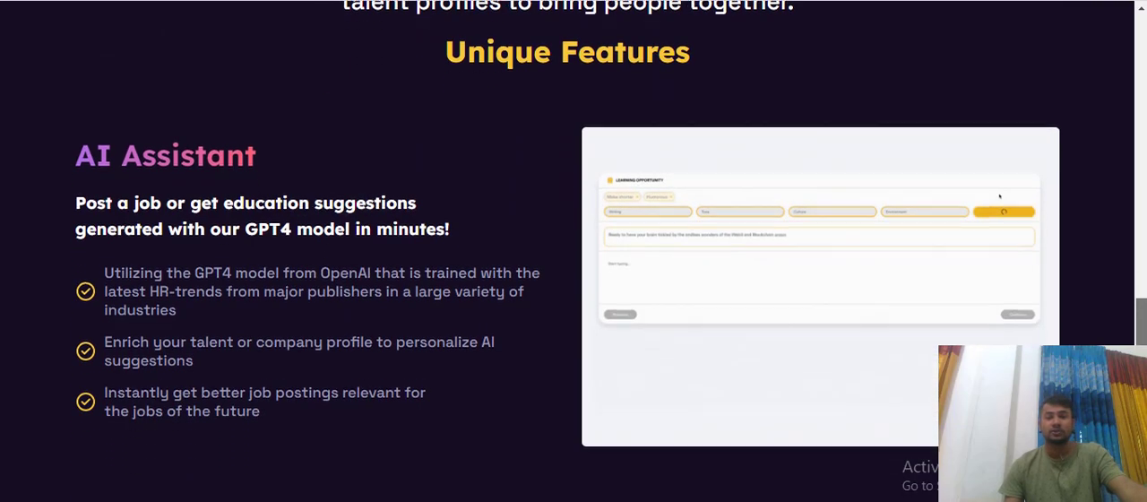
pyautogui.scroll(3)
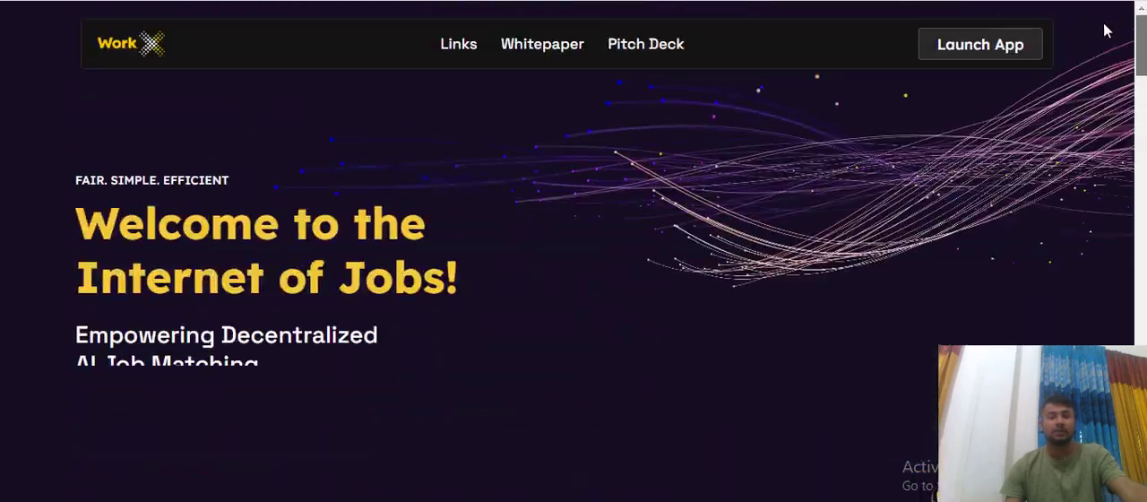
pyautogui.moveTo(235, 323)
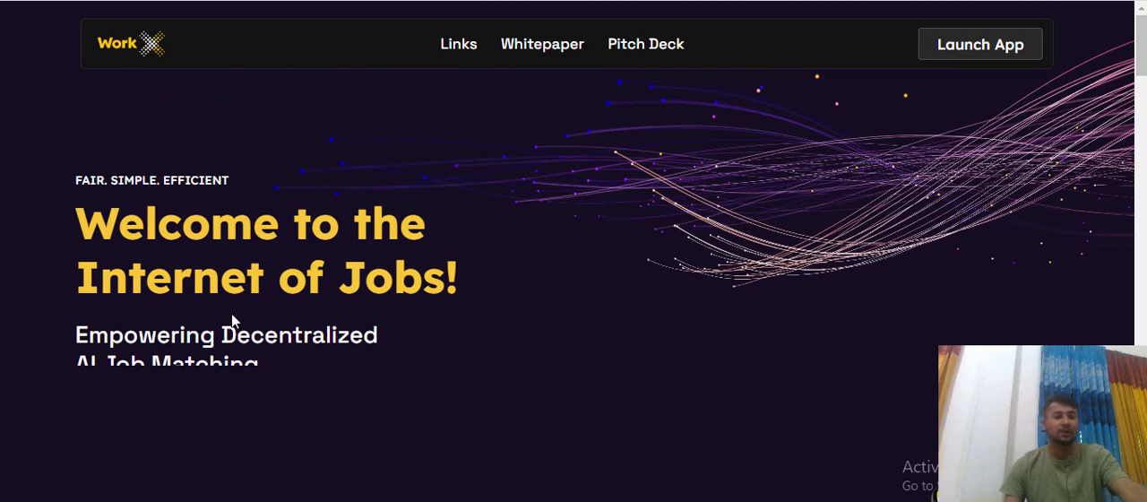
pyautogui.moveTo(291, 405)
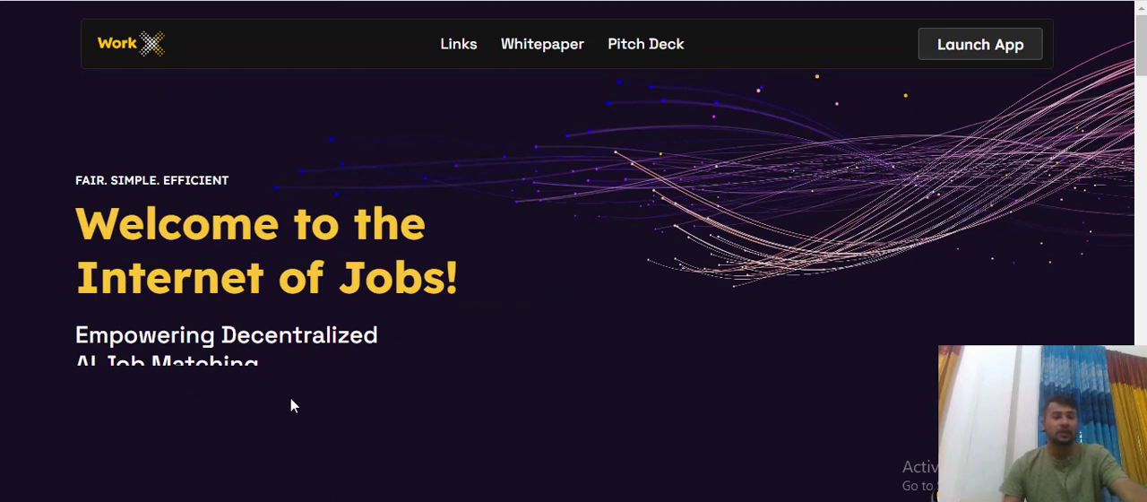
pyautogui.moveTo(261, 408)
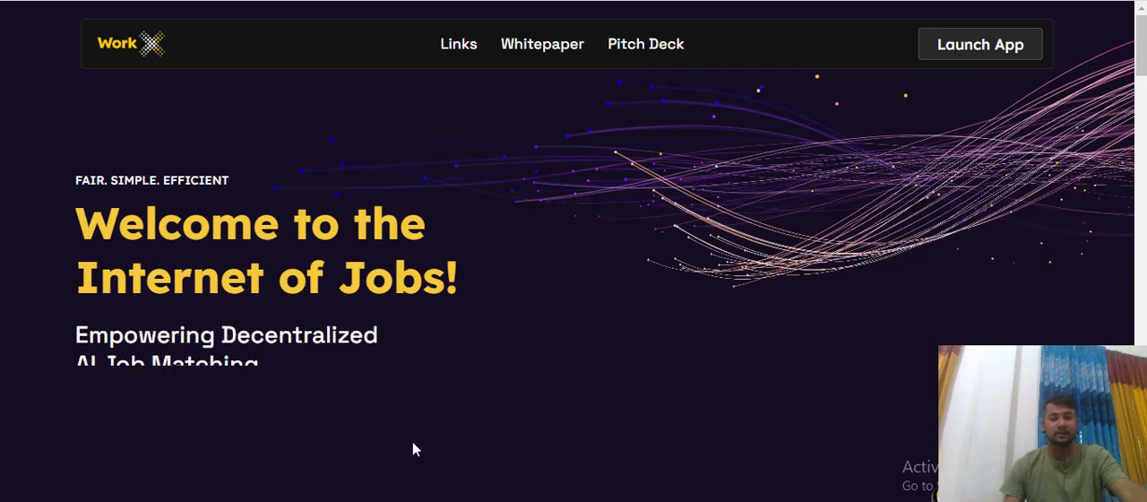
# Bring the Public Beta benefits and the Register now on Work X prompt into view
pyautogui.scroll(-3)
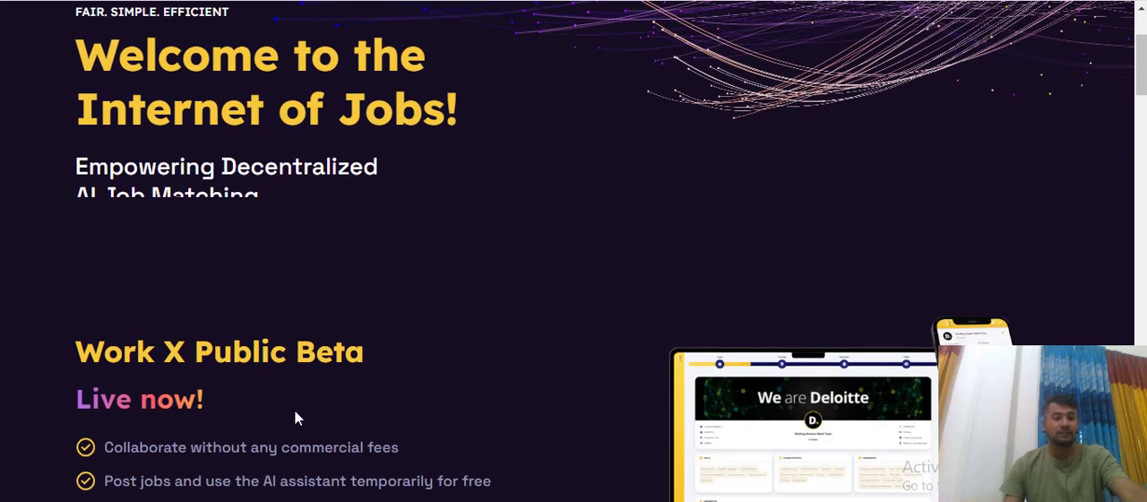
pyautogui.scroll(-3)
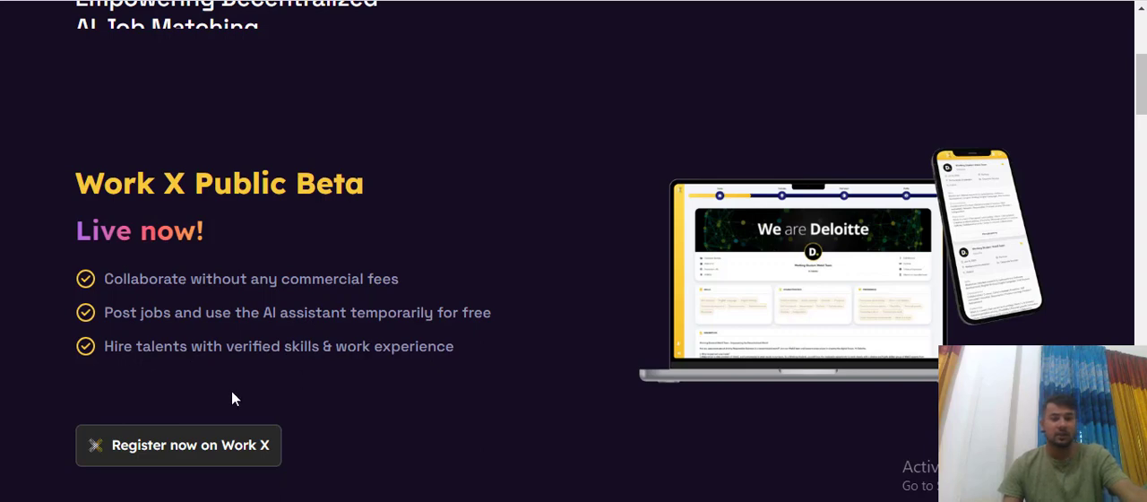
pyautogui.moveTo(273, 385)
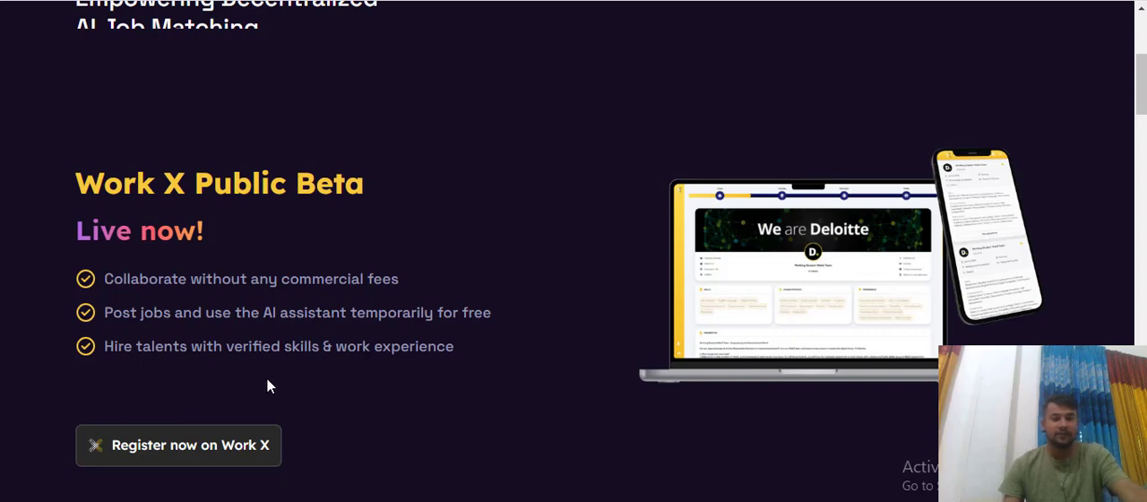
pyautogui.moveTo(347, 383)
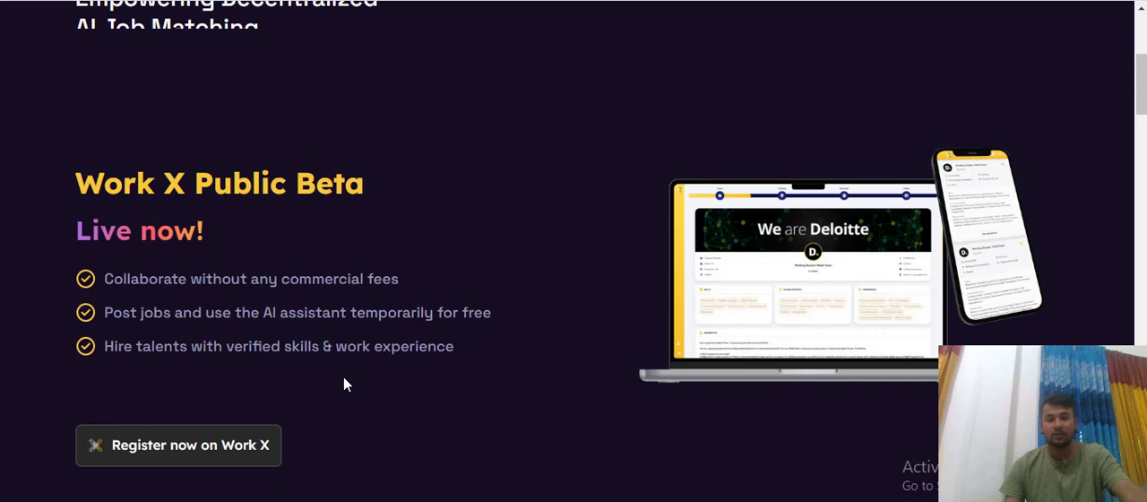
pyautogui.moveTo(197, 475)
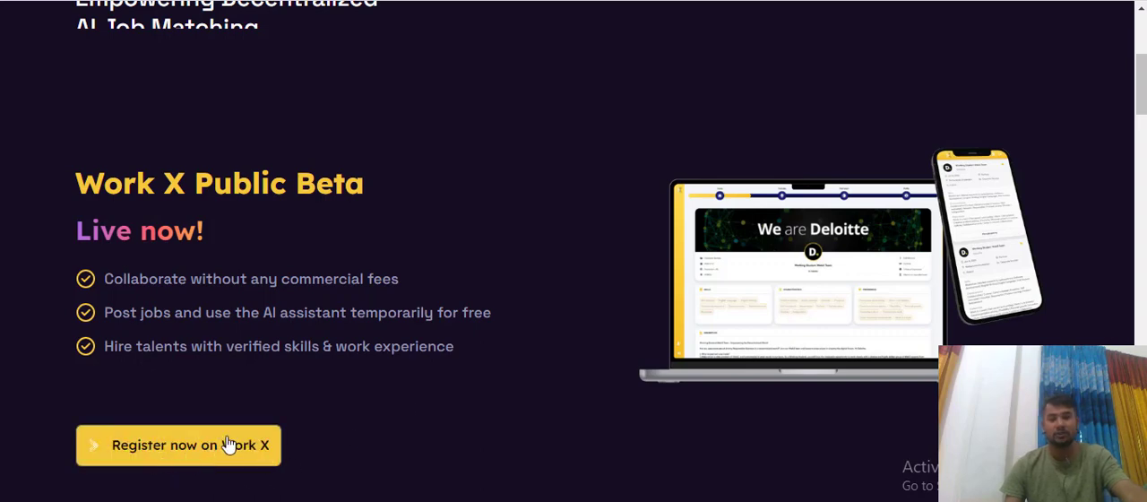
# Scroll past Register now to read the four Empowering The Workforce feature cards through Generative AI-Assistant
pyautogui.scroll(-3)
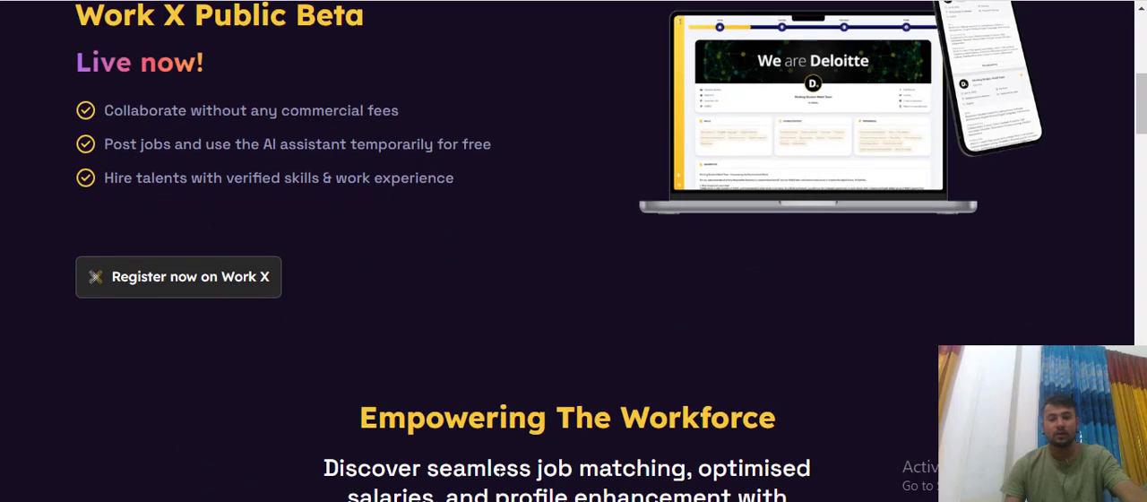
pyautogui.scroll(-3)
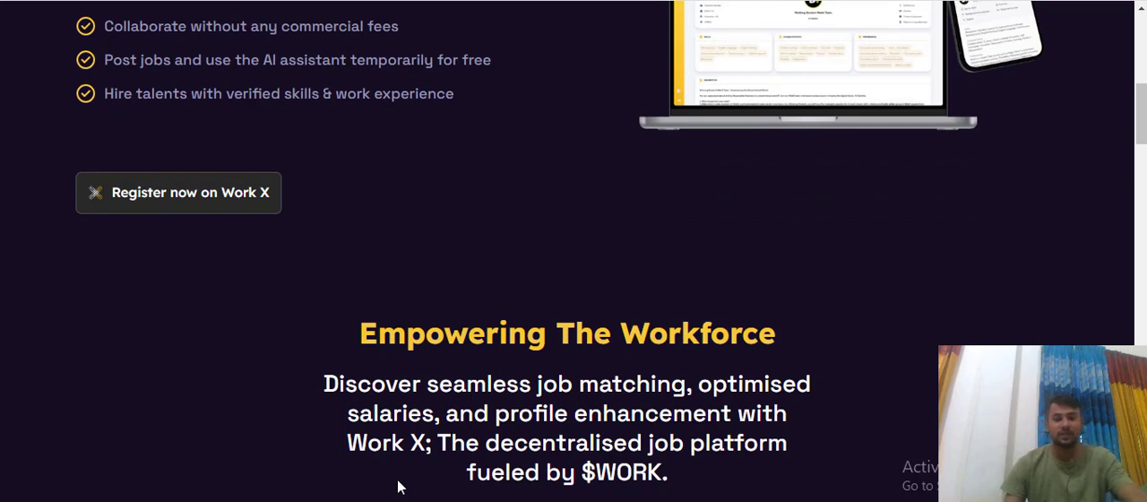
pyautogui.moveTo(462, 469)
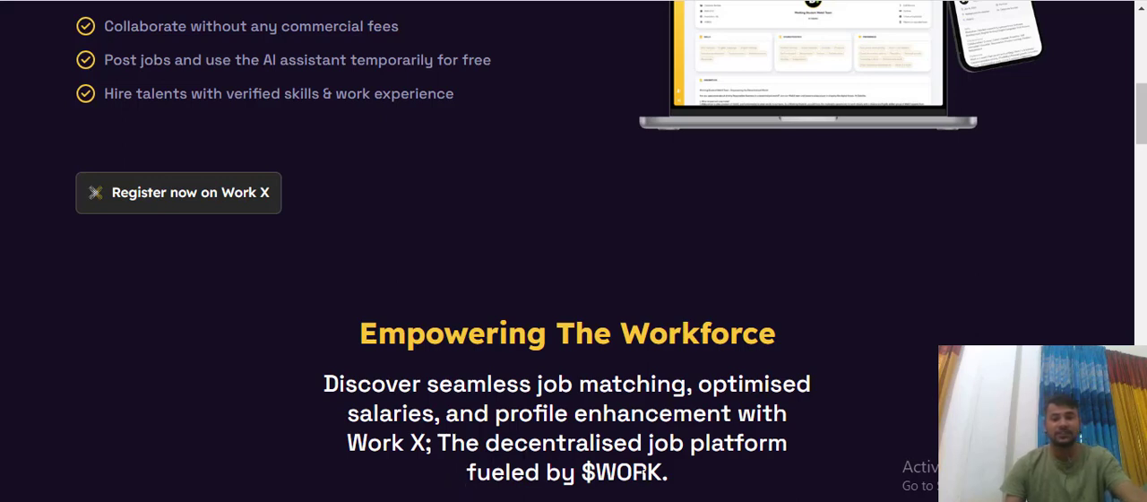
pyautogui.scroll(-3)
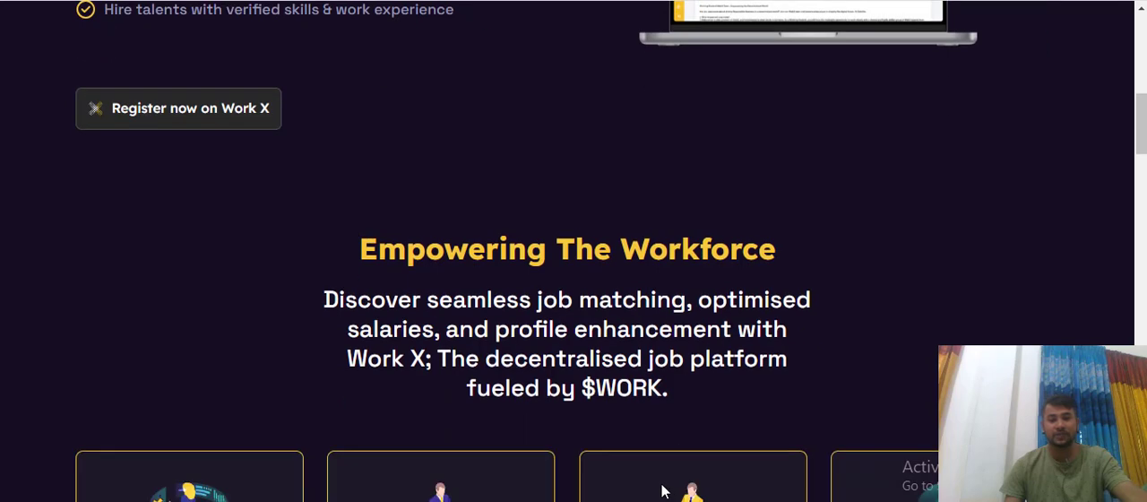
pyautogui.scroll(-3)
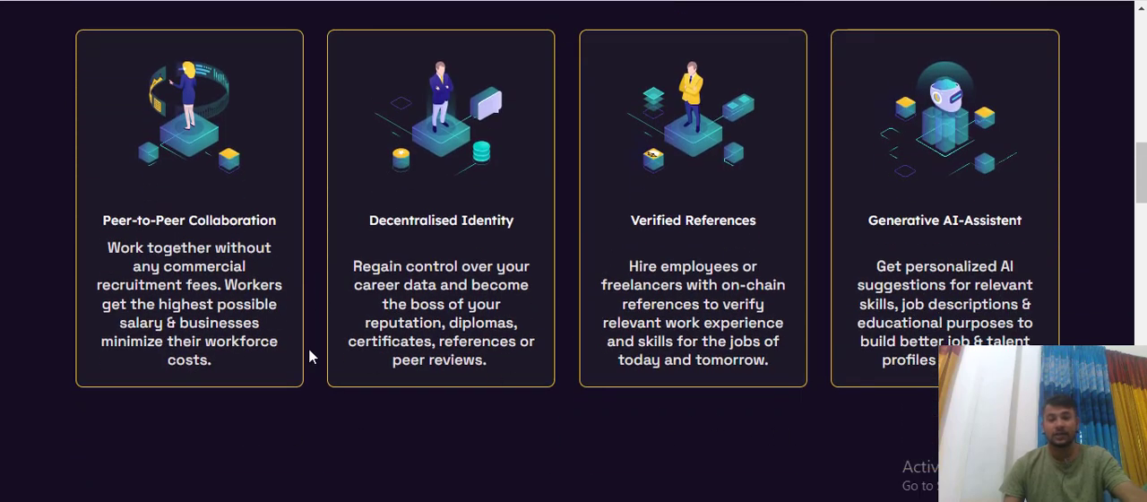
pyautogui.moveTo(290, 272)
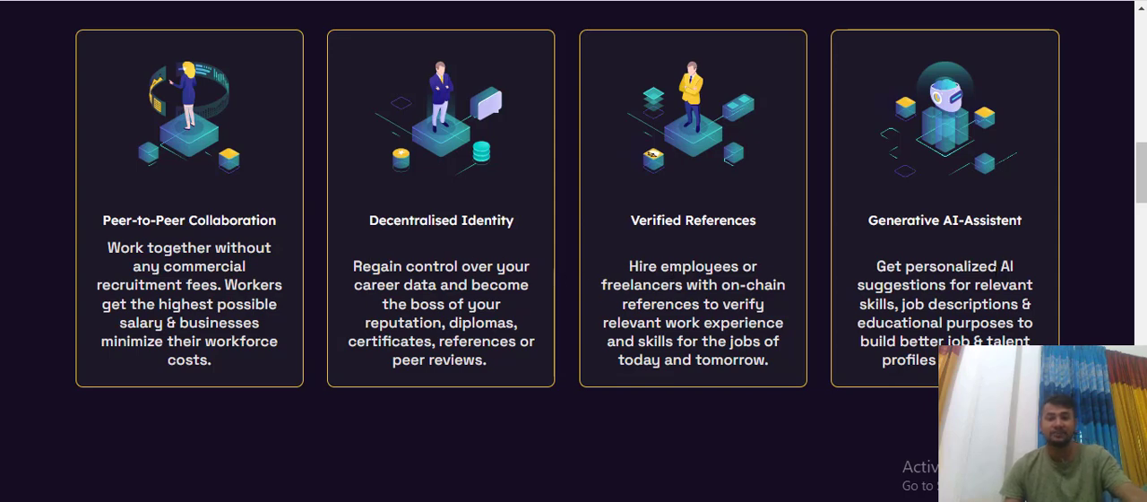
pyautogui.moveTo(841, 301)
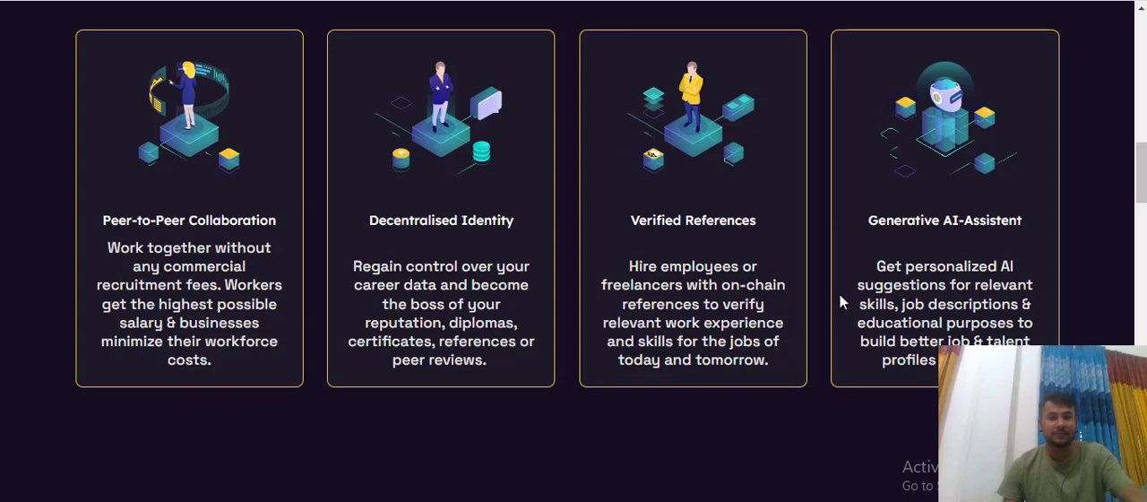
pyautogui.scroll(-3)
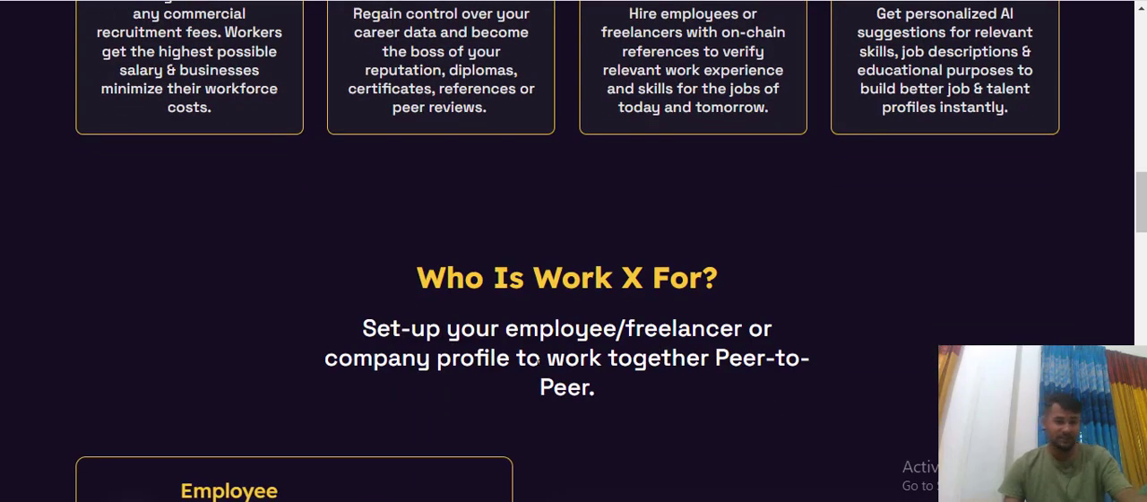
# Scroll through the Who Is Work X For section with its Employee, Employer and Freelancer roles
pyautogui.scroll(-3)
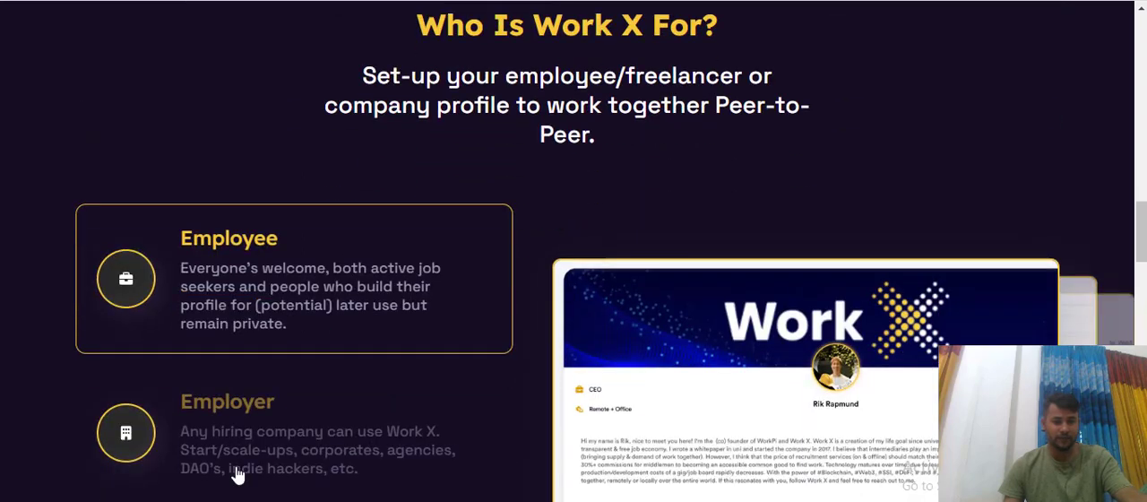
pyautogui.scroll(-3)
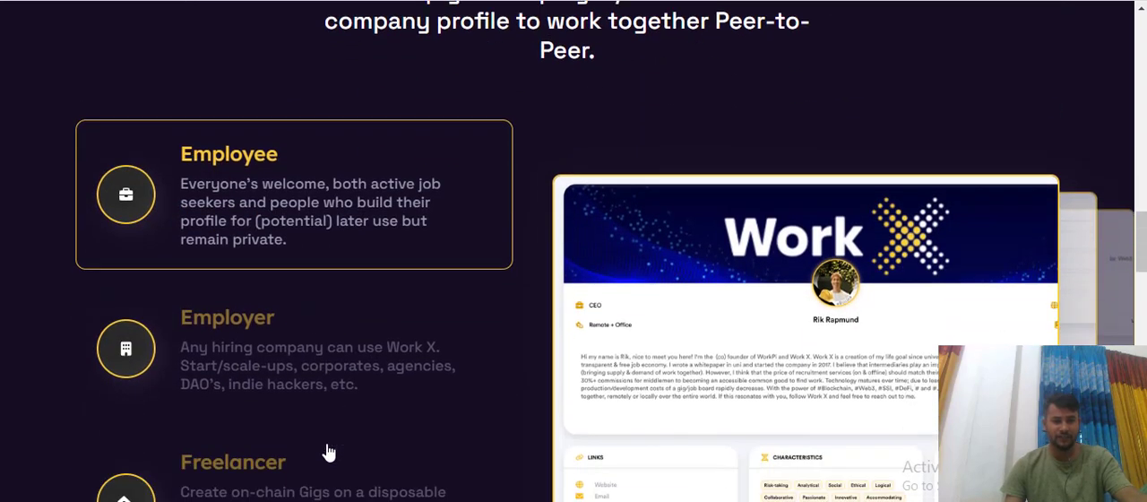
pyautogui.scroll(-3)
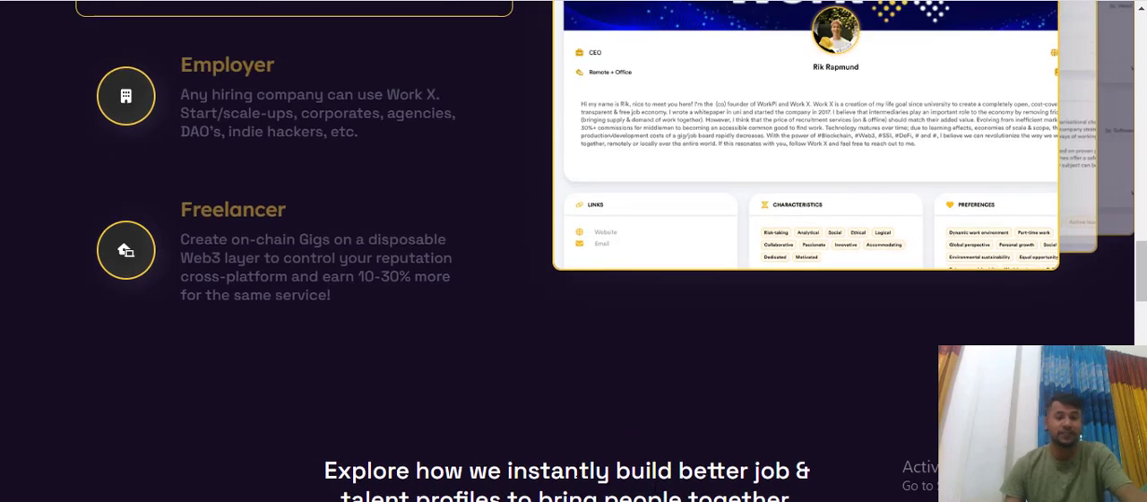
pyautogui.scroll(-3)
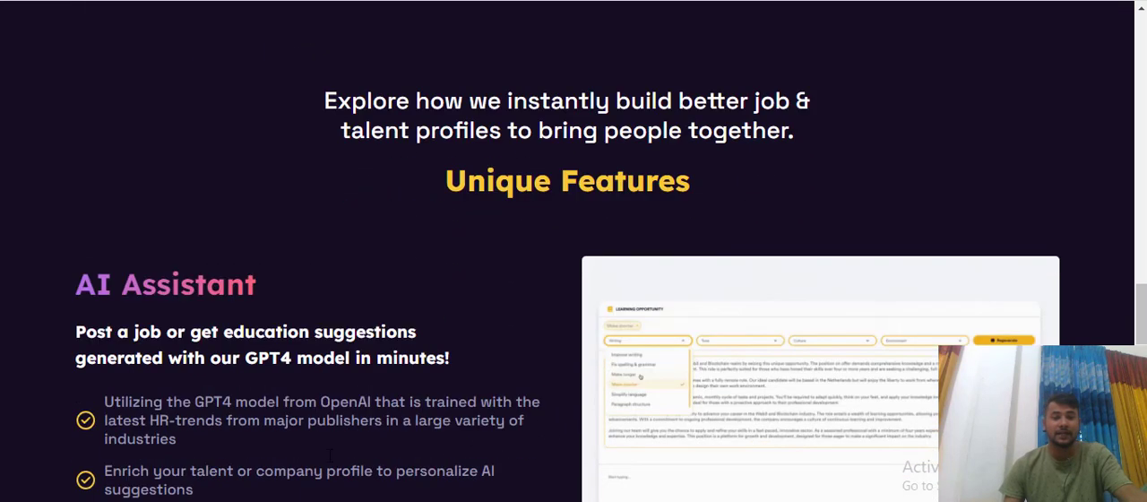
pyautogui.scroll(-3)
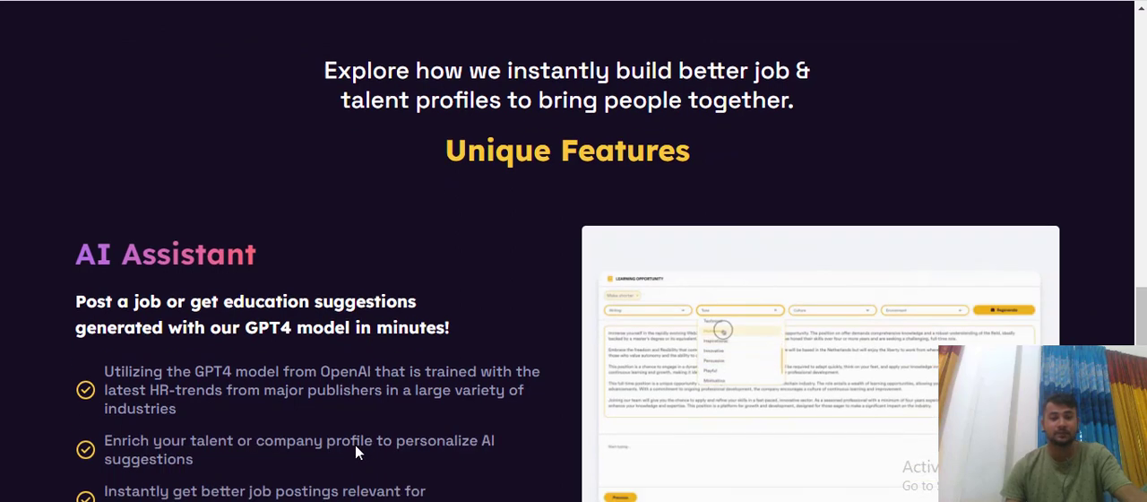
# Continue through the AI Assistant and Go Peer-to-Peer features down to the We're in the news logos
pyautogui.scroll(-3)
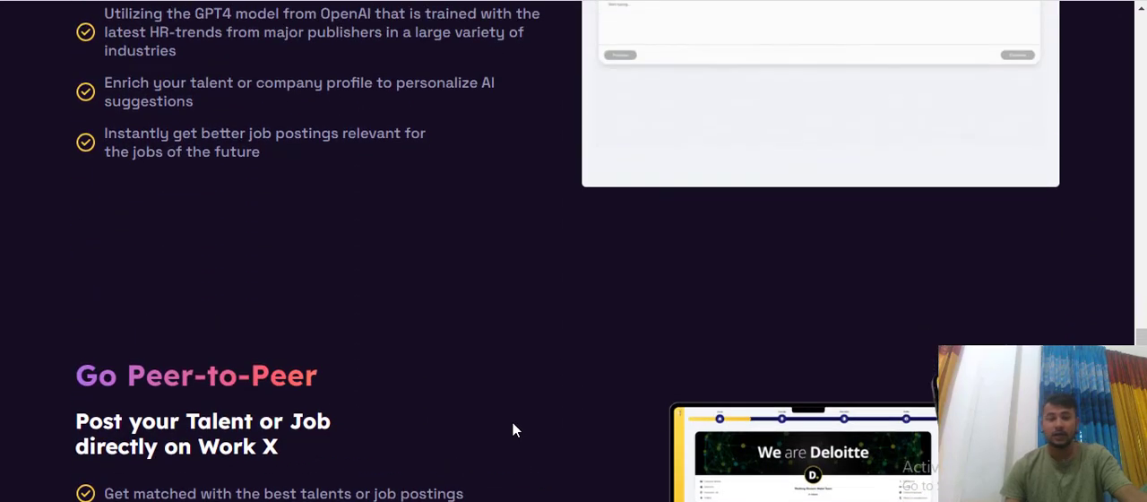
pyautogui.scroll(-3)
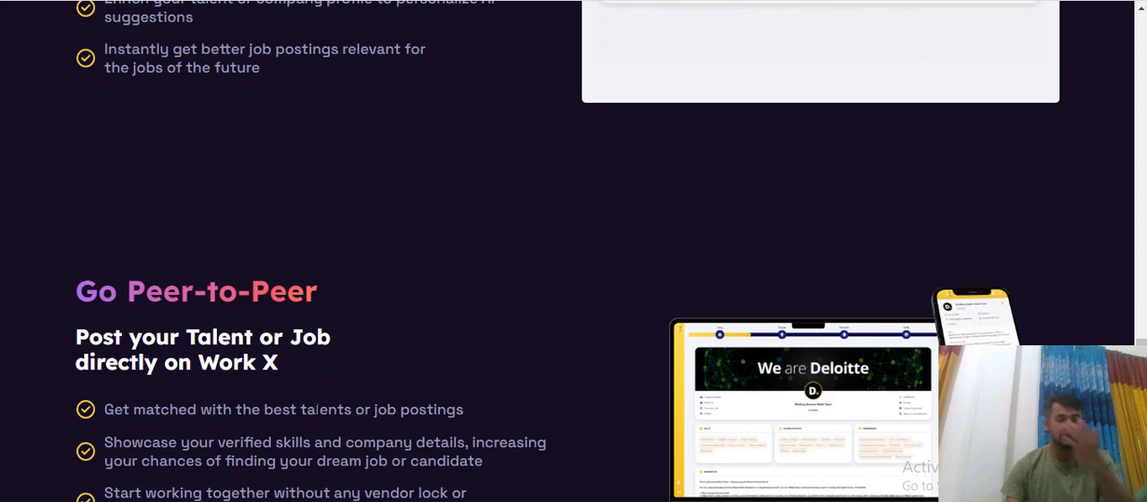
pyautogui.scroll(-3)
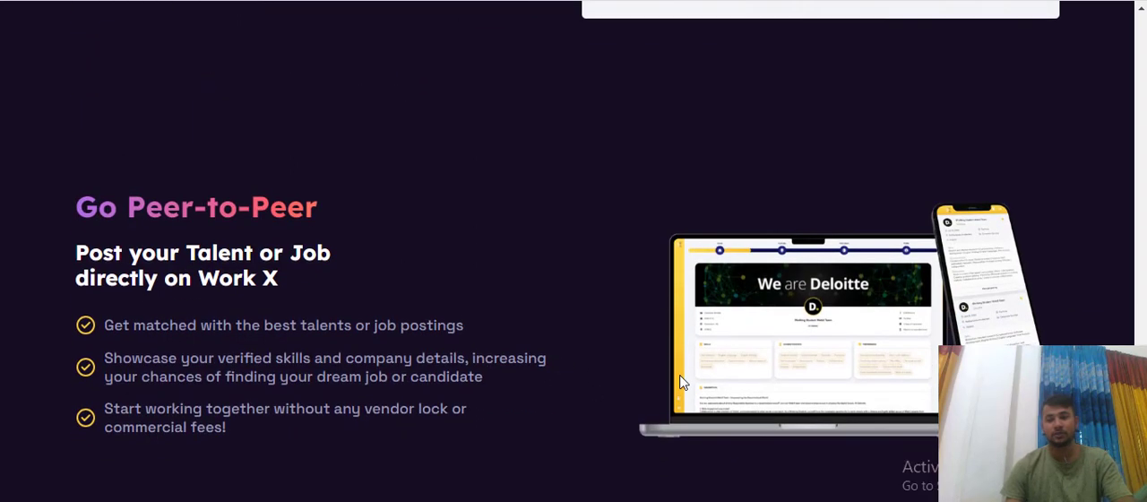
pyautogui.scroll(-3)
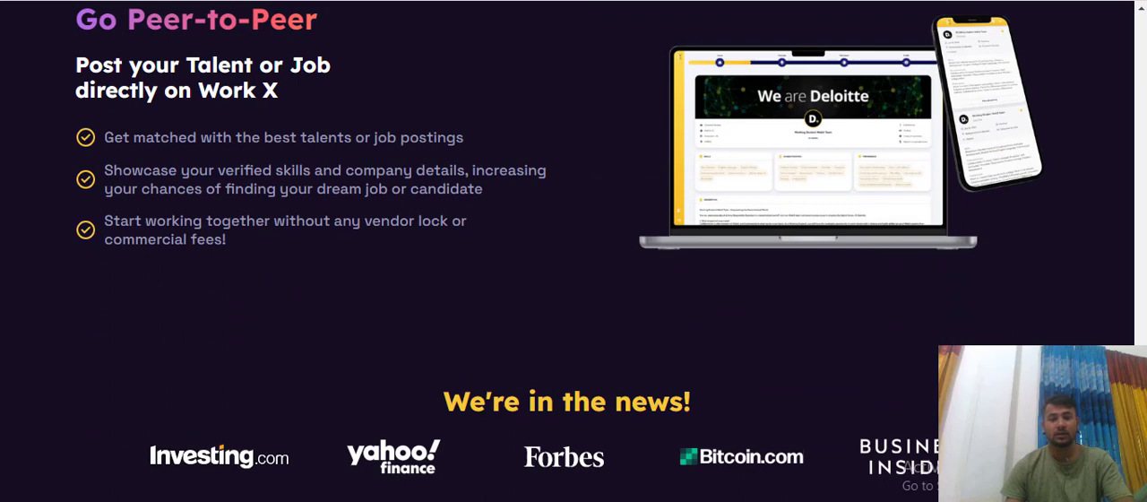
pyautogui.scroll(-3)
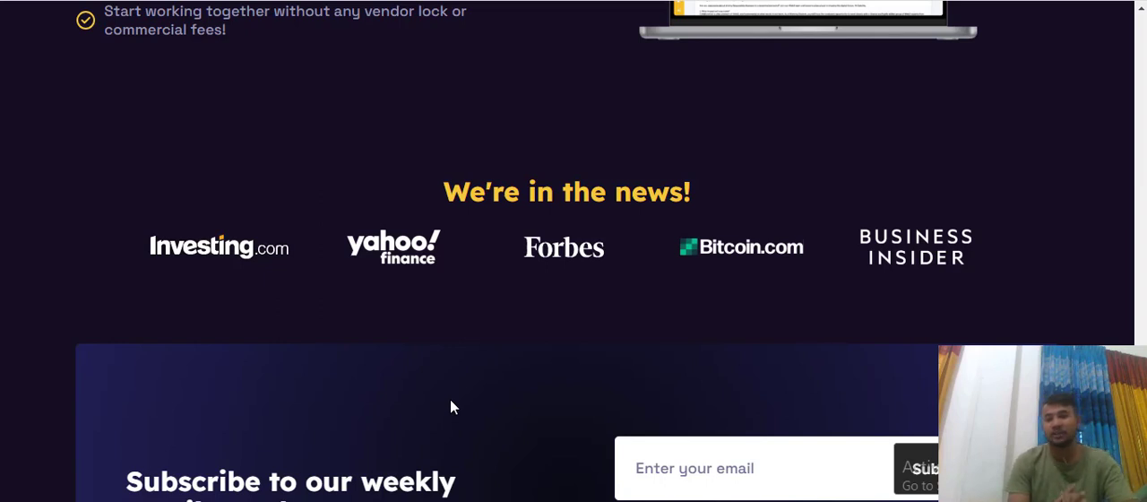
# Scroll down to the weekly newsletter subscribe box, then back up to the welcome hero
pyautogui.scroll(-3)
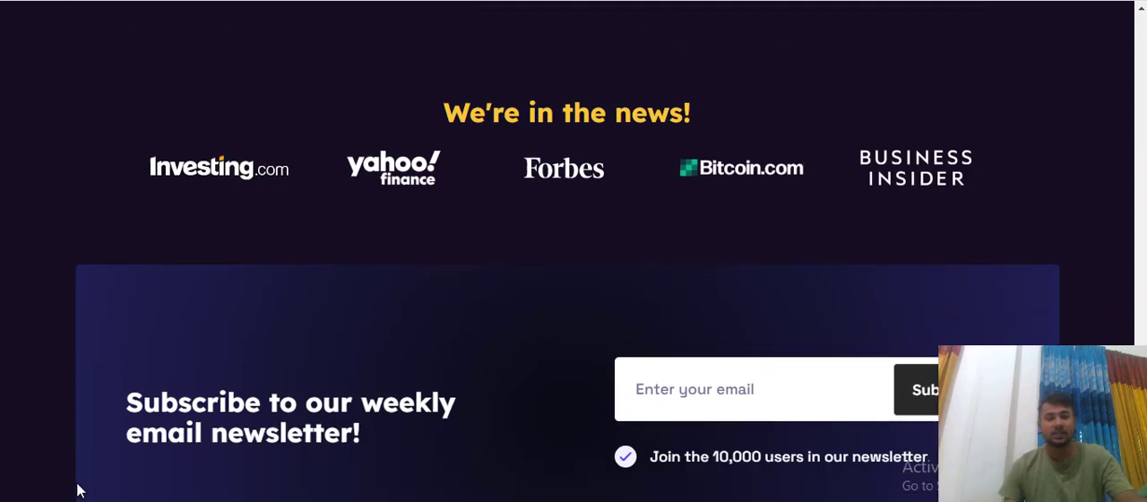
pyautogui.scroll(-3)
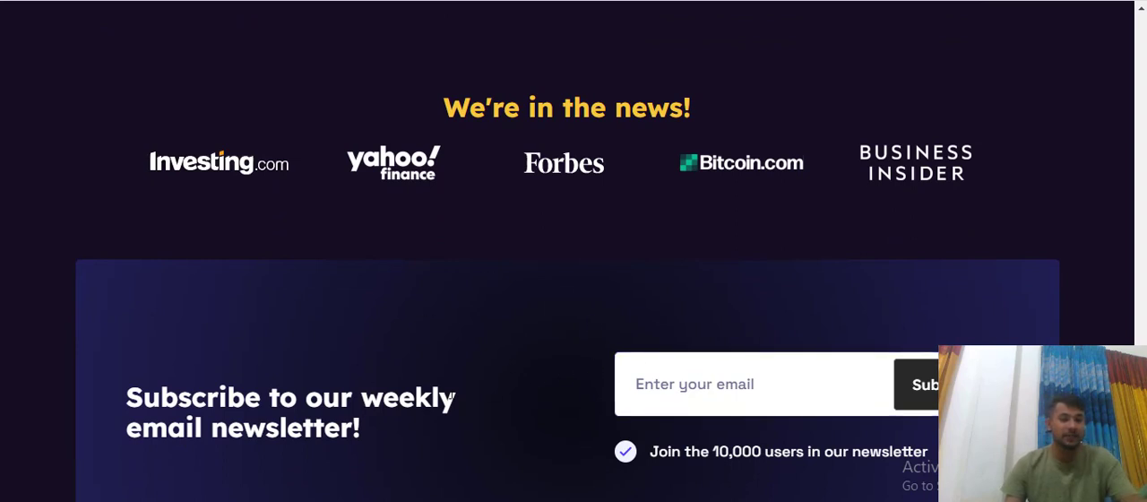
pyautogui.scroll(-3)
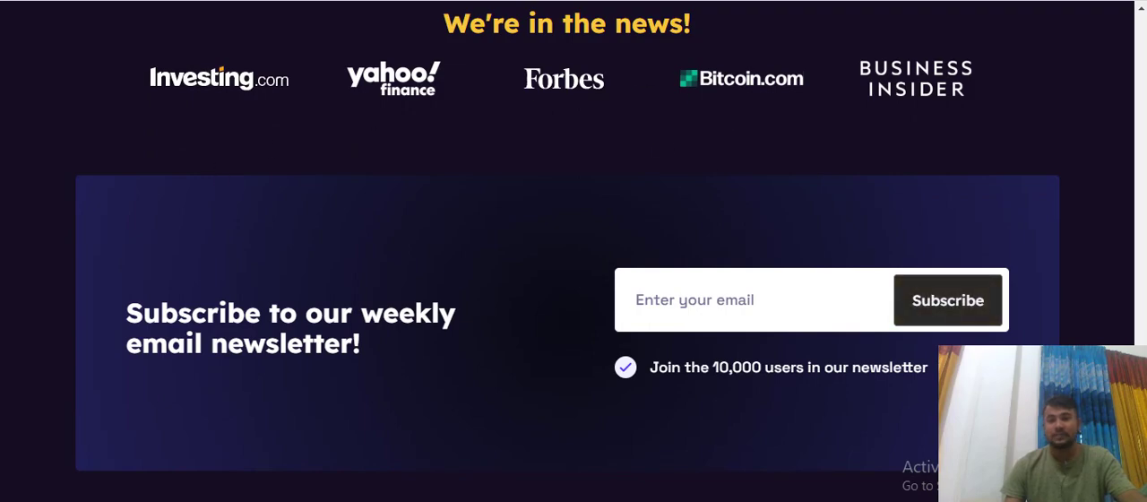
pyautogui.scroll(3)
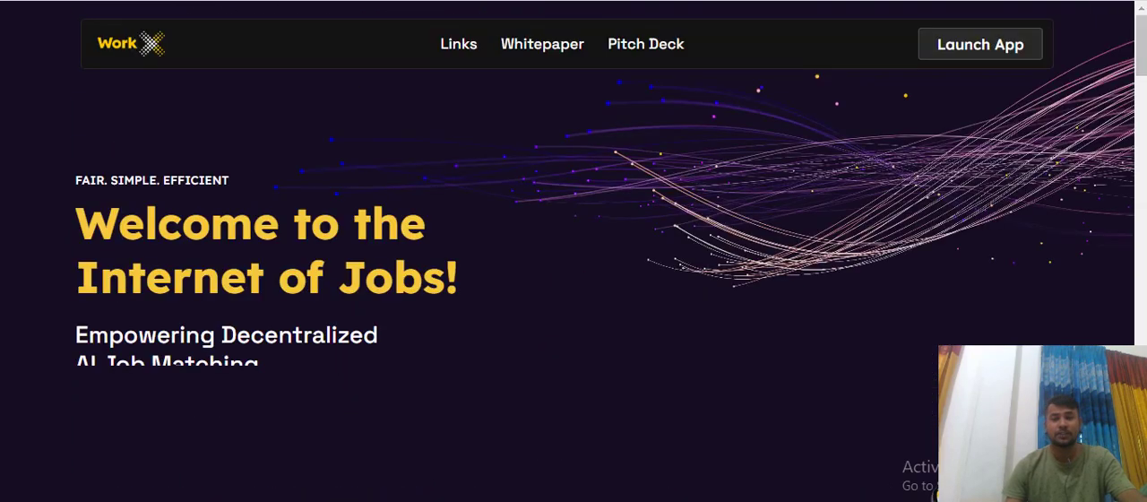
# Open the Work X whitepaper PDF and scroll from page 6 into section 3 Ecosystem and WorkPi
pyautogui.click(541, 43)
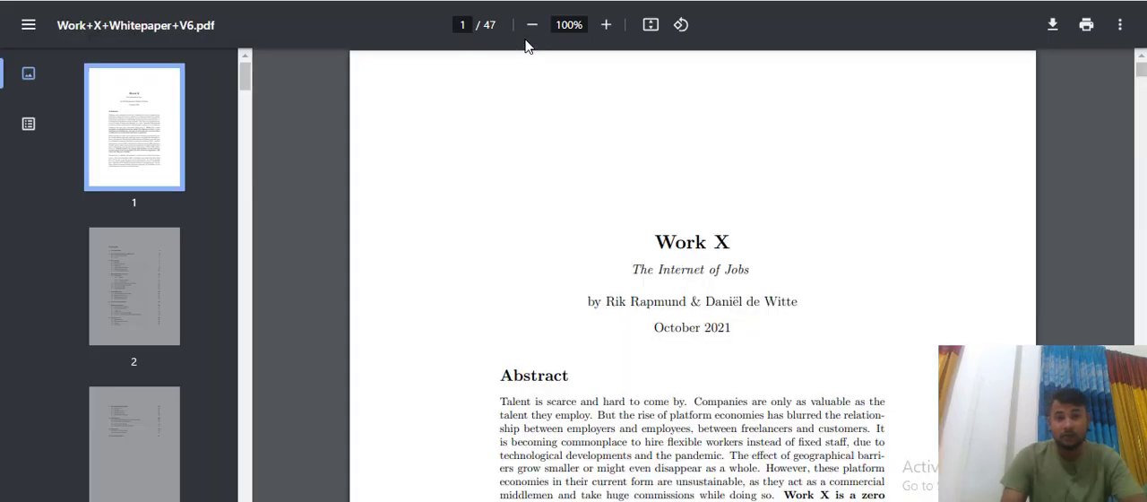
pyautogui.scroll(-3)
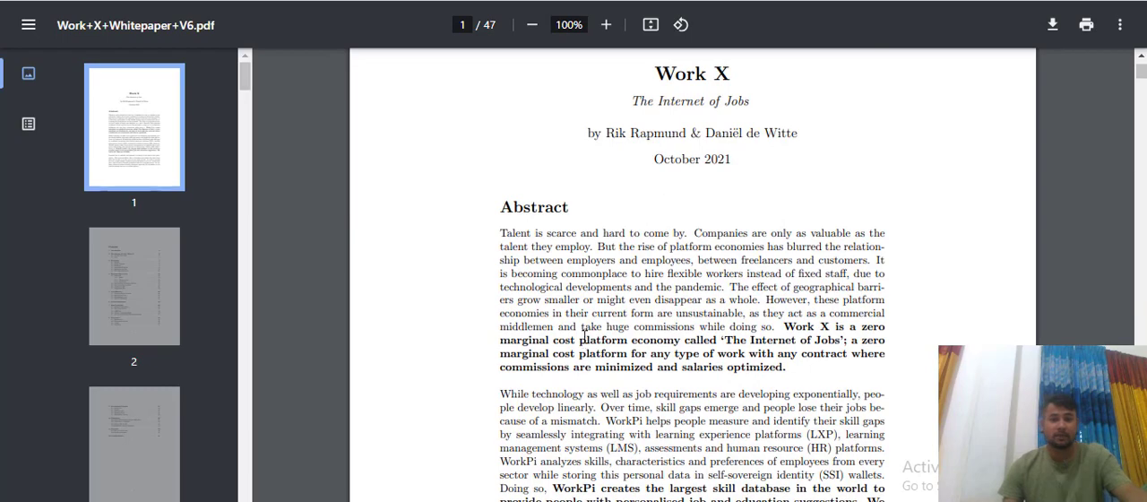
pyautogui.scroll(-3)
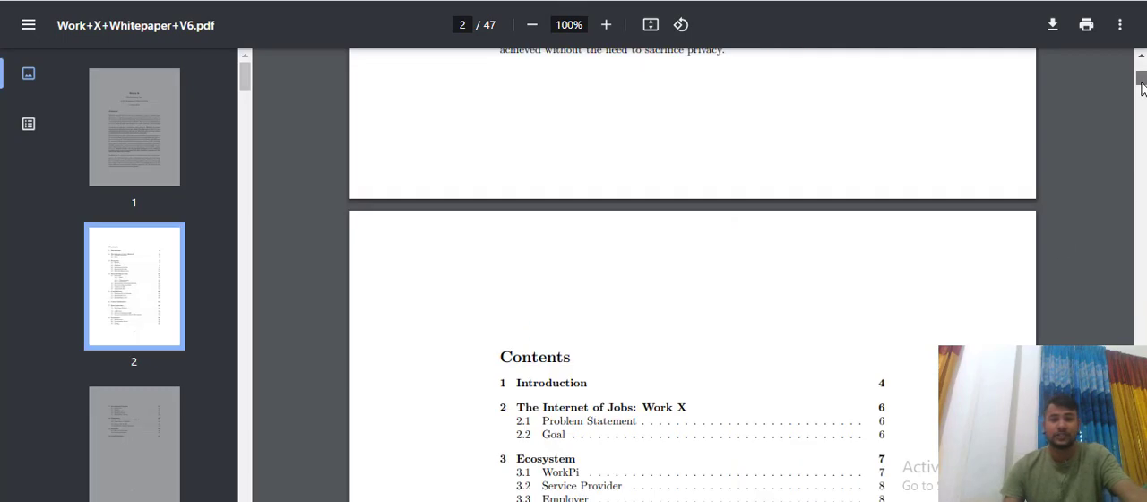
pyautogui.scroll(-3)
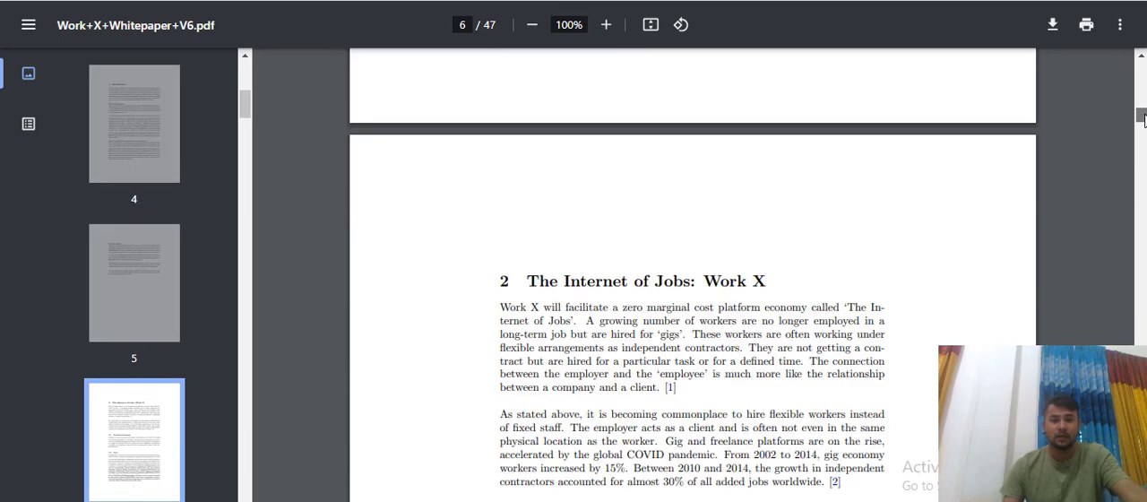
pyautogui.scroll(-3)
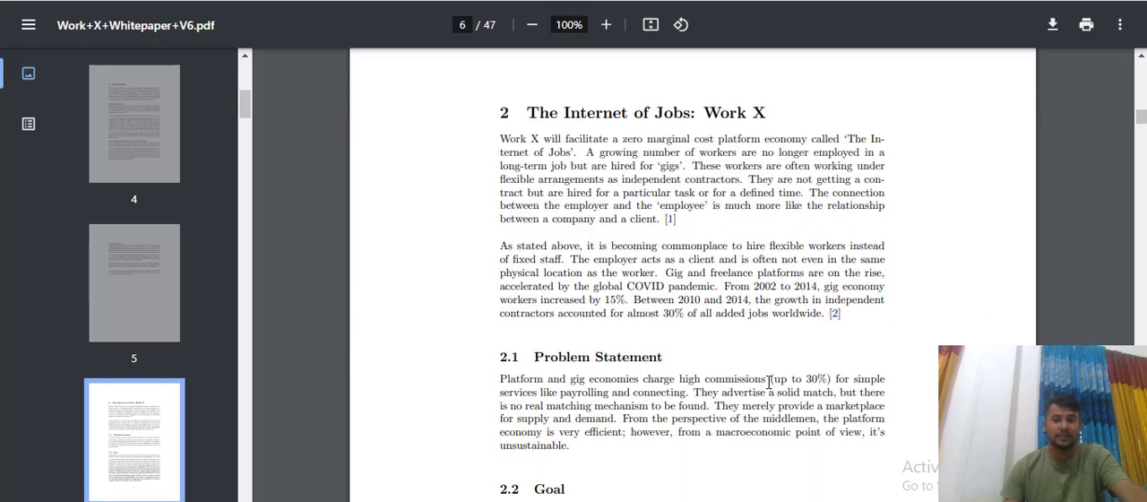
pyautogui.scroll(-3)
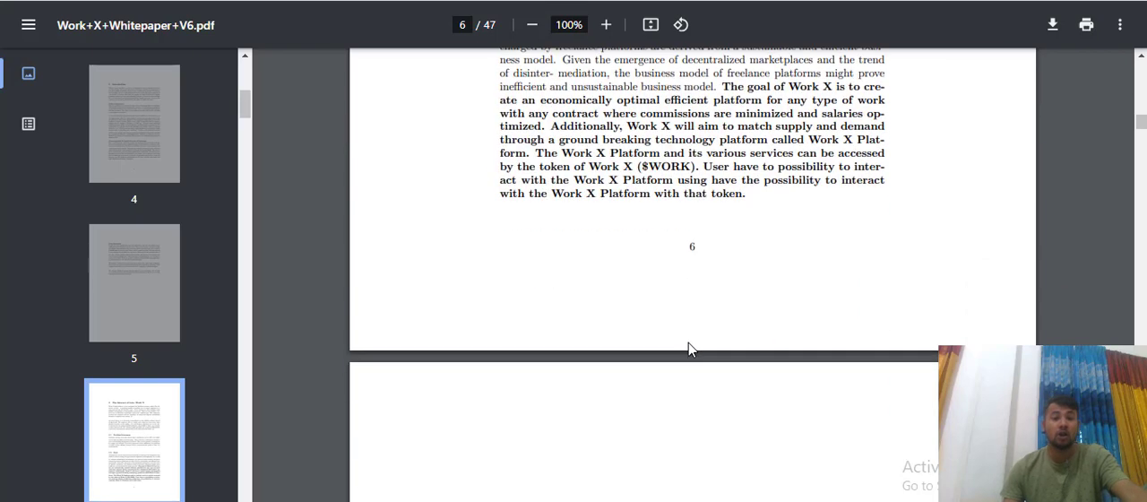
pyautogui.scroll(-3)
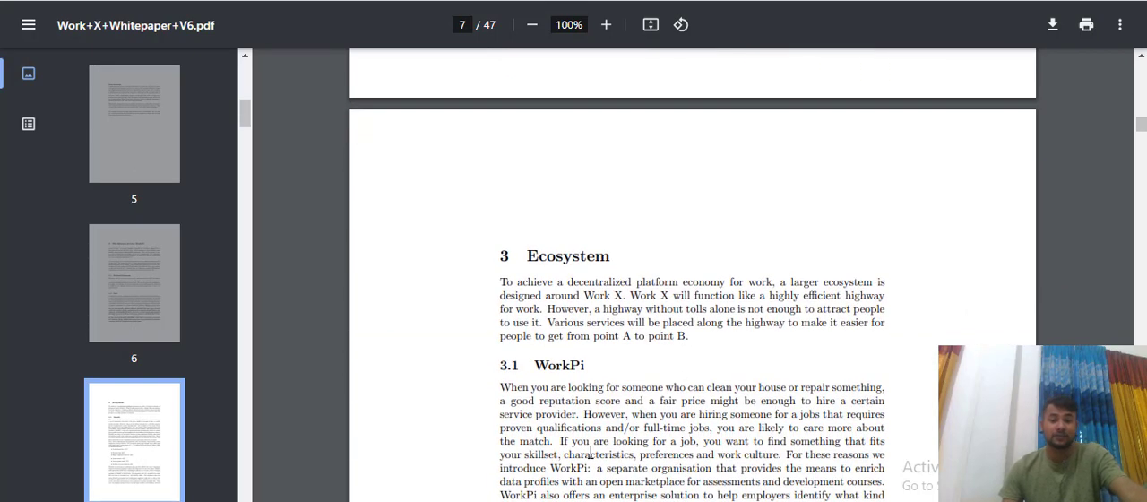
pyautogui.scroll(-3)
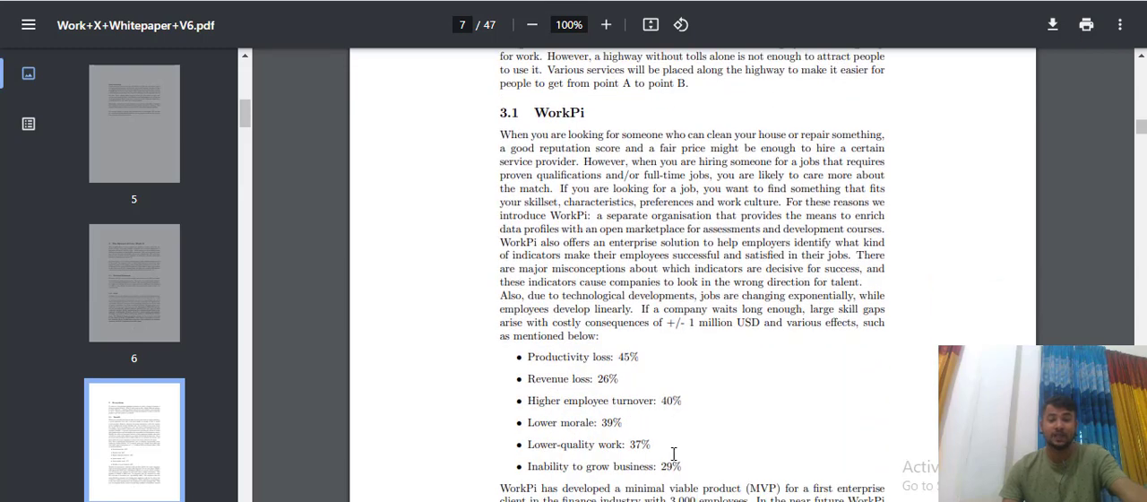
pyautogui.scroll(-3)
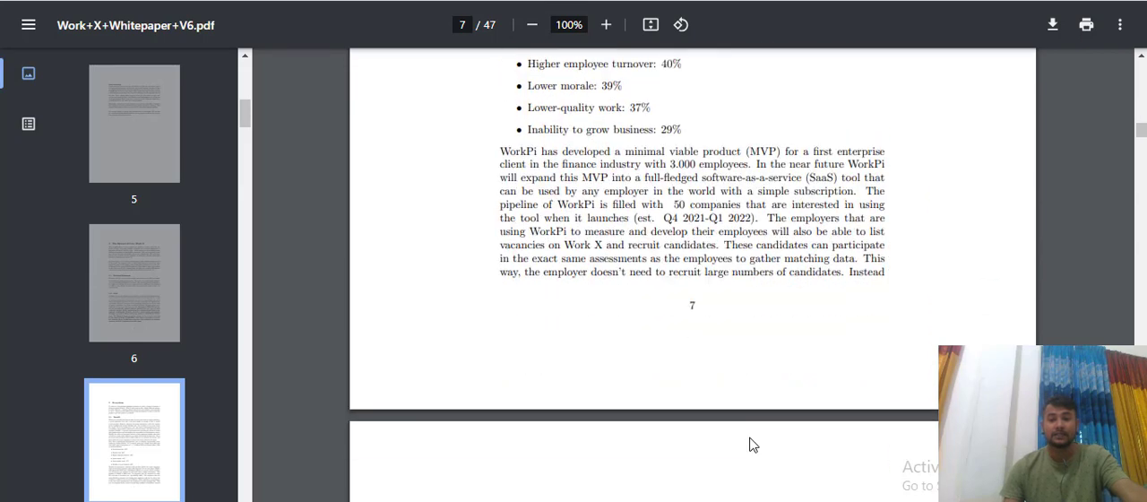
# Read on through the Service Provider, Employer and Assessment Provider roles toward page 9 and beyond
pyautogui.scroll(-3)
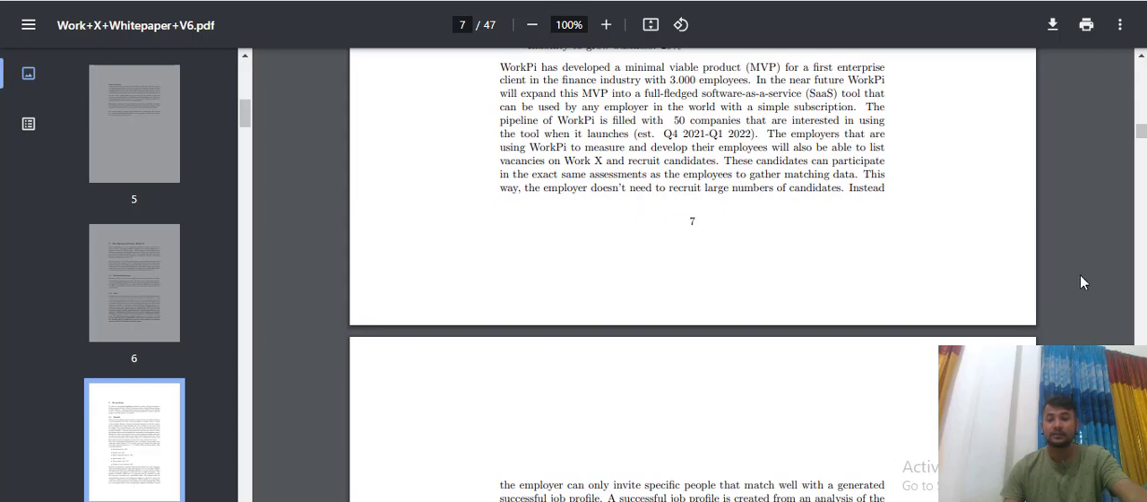
pyautogui.scroll(3)
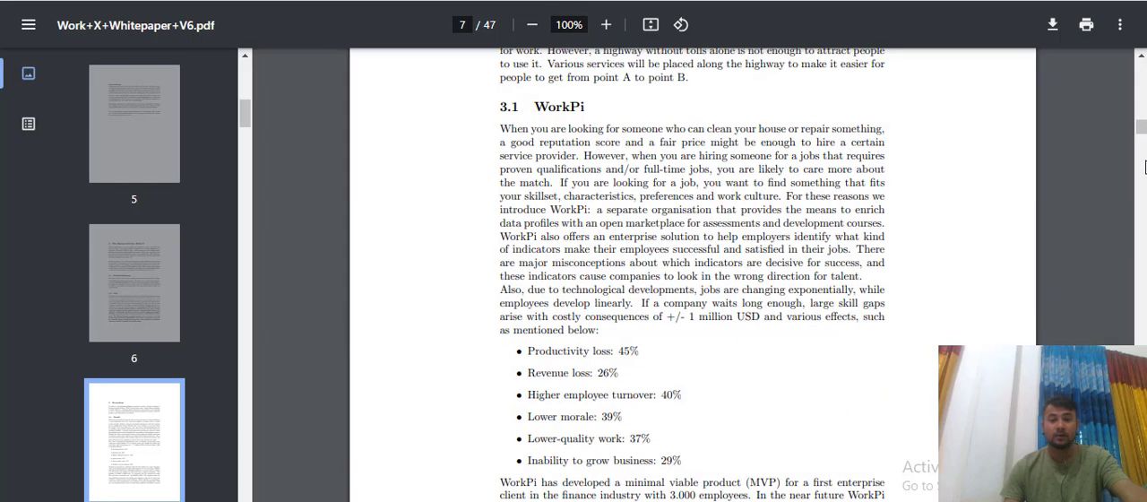
pyautogui.scroll(-3)
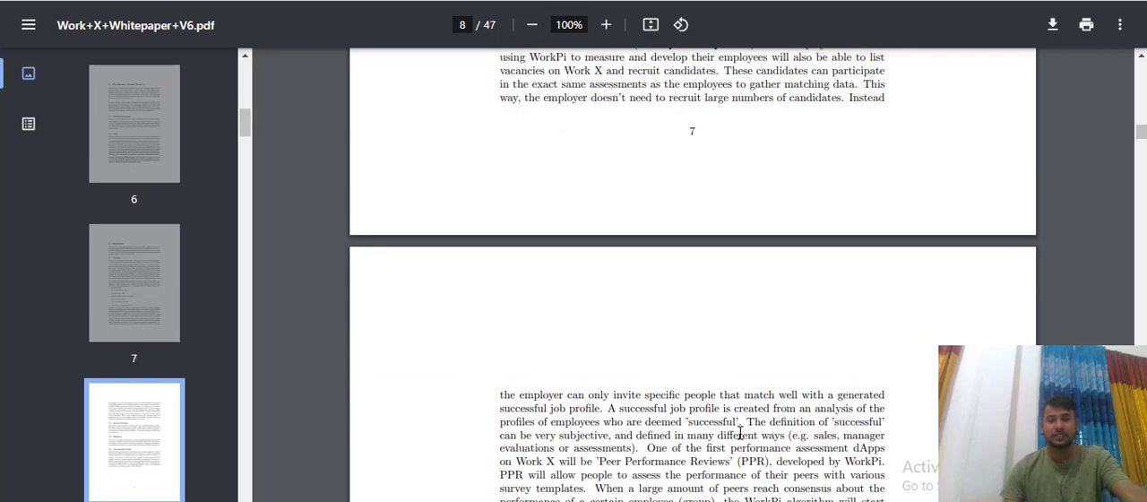
pyautogui.scroll(-3)
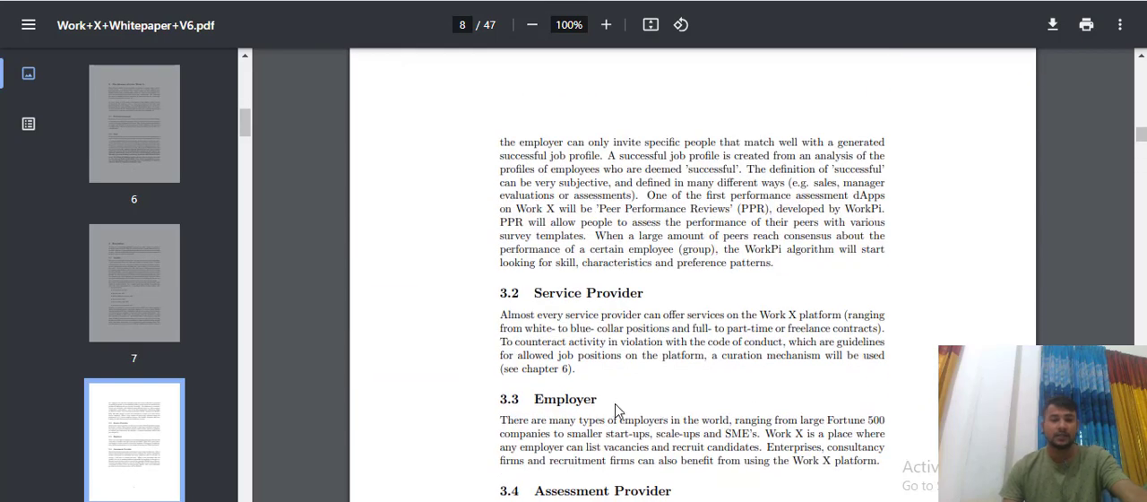
pyautogui.scroll(-3)
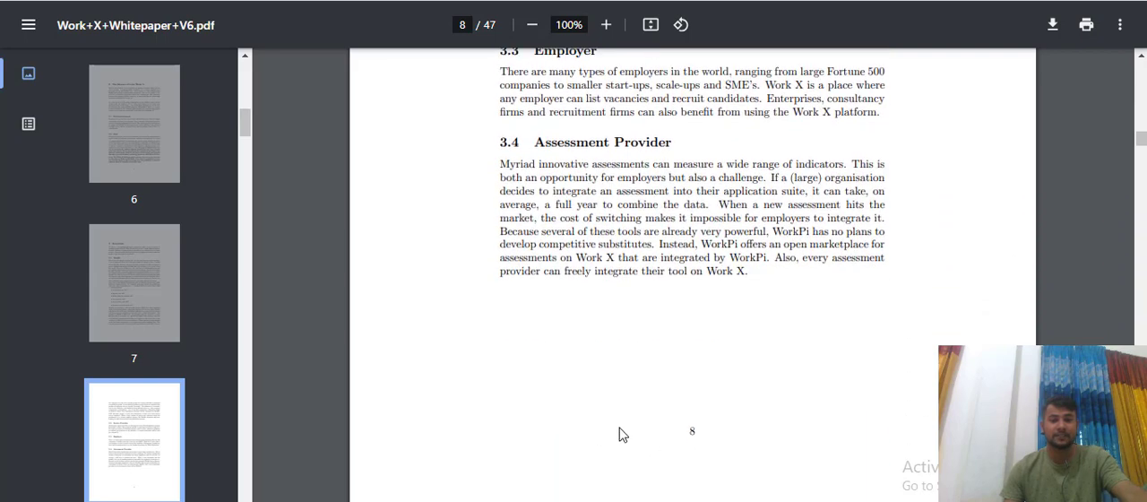
pyautogui.scroll(-3)
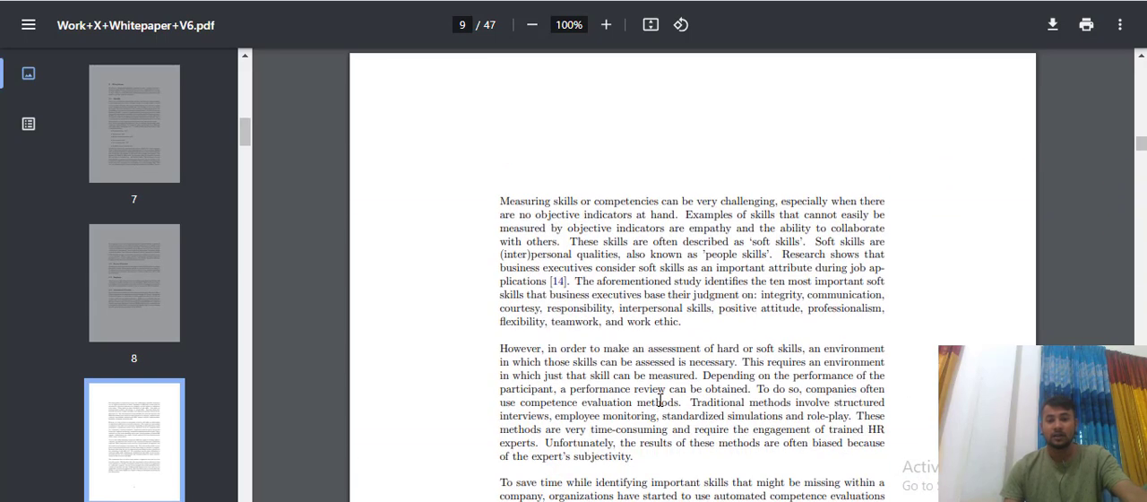
pyautogui.scroll(-3)
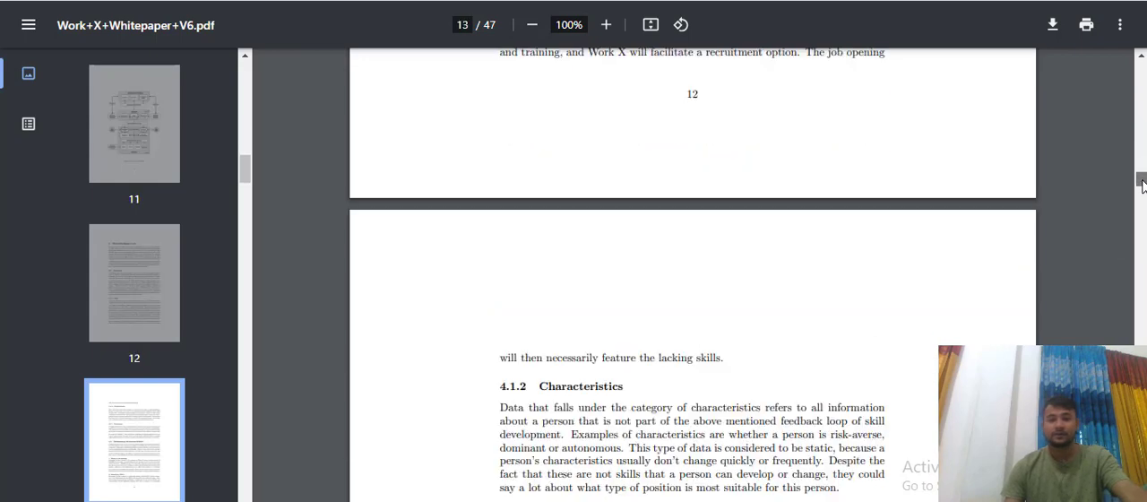
# Scroll from page 13 through the 4.2 Matchmaking Mechanism WorkPi steps down to page 20
pyautogui.scroll(-3)
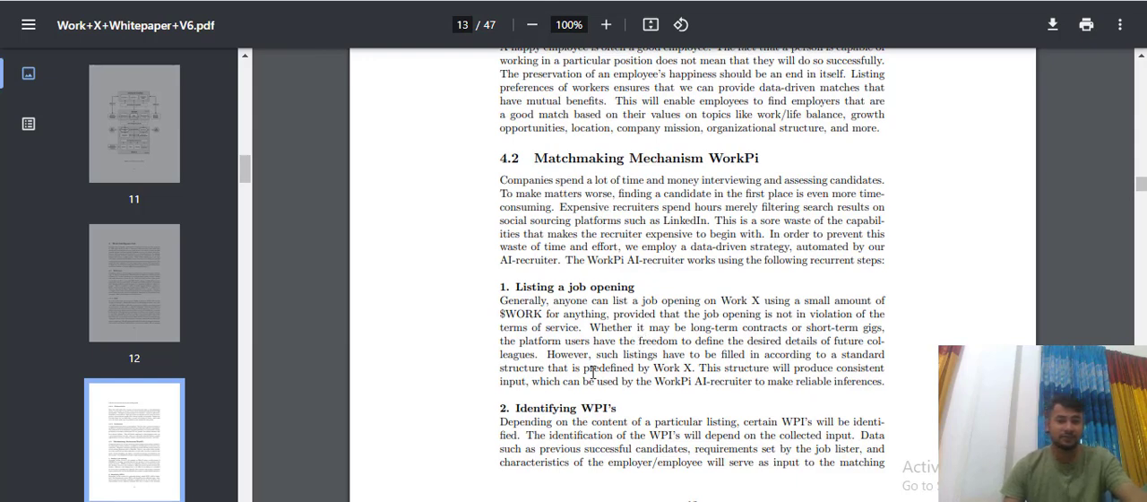
pyautogui.scroll(-3)
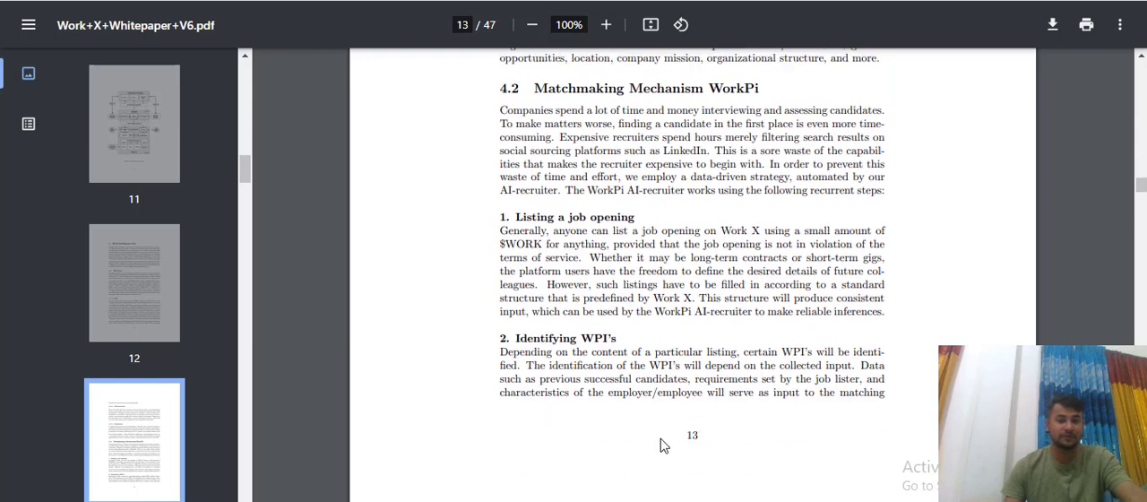
pyautogui.scroll(-3)
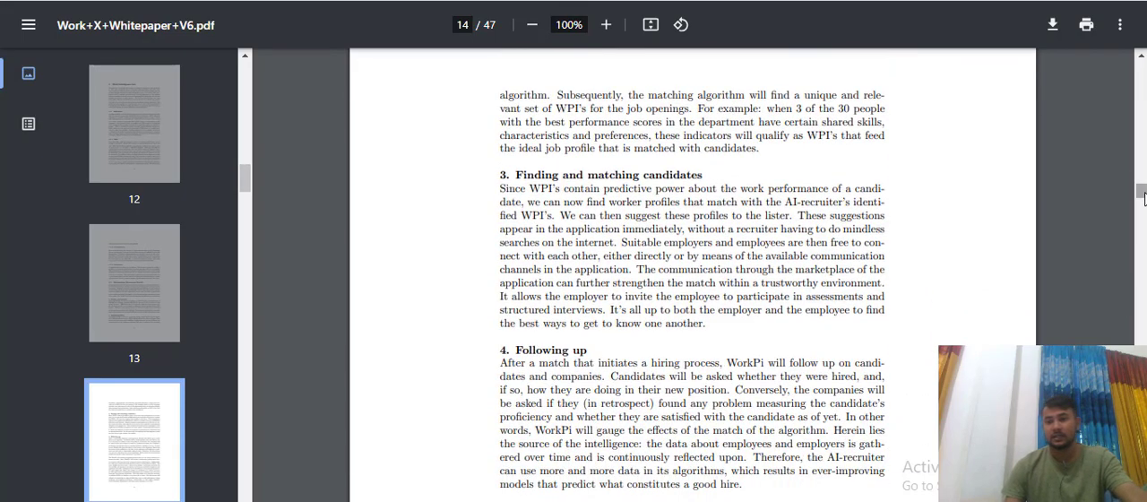
pyautogui.scroll(-3)
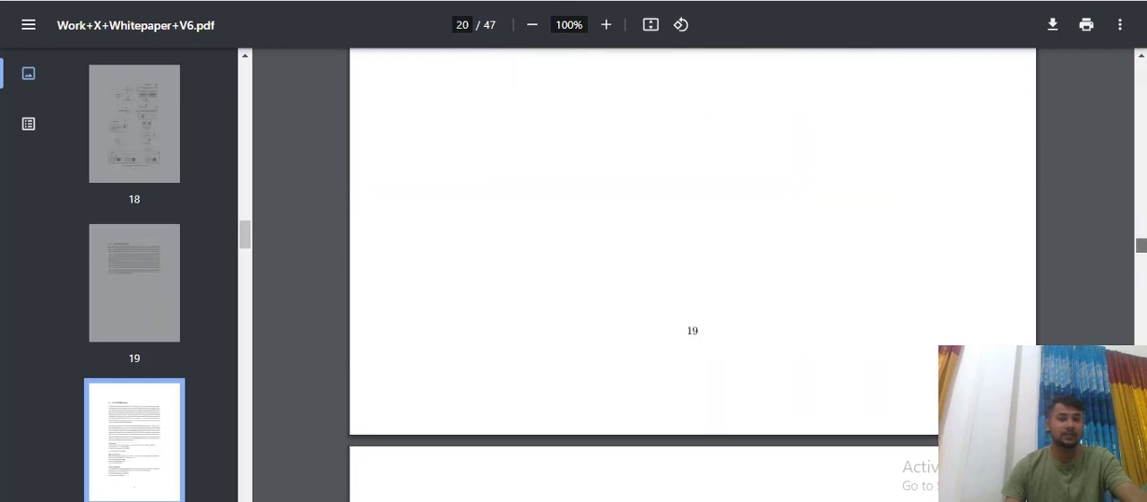
pyautogui.scroll(-3)
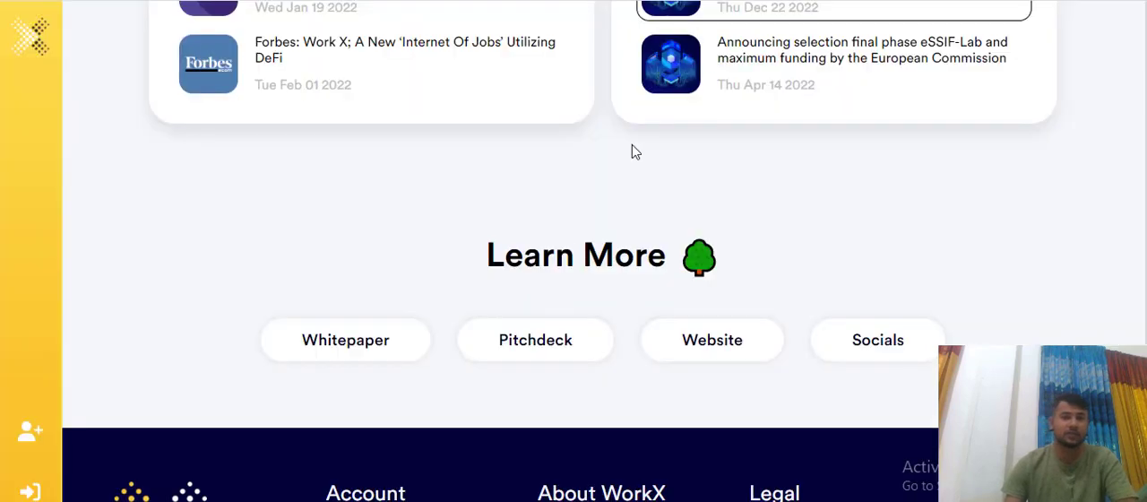
pyautogui.moveTo(803, 437)
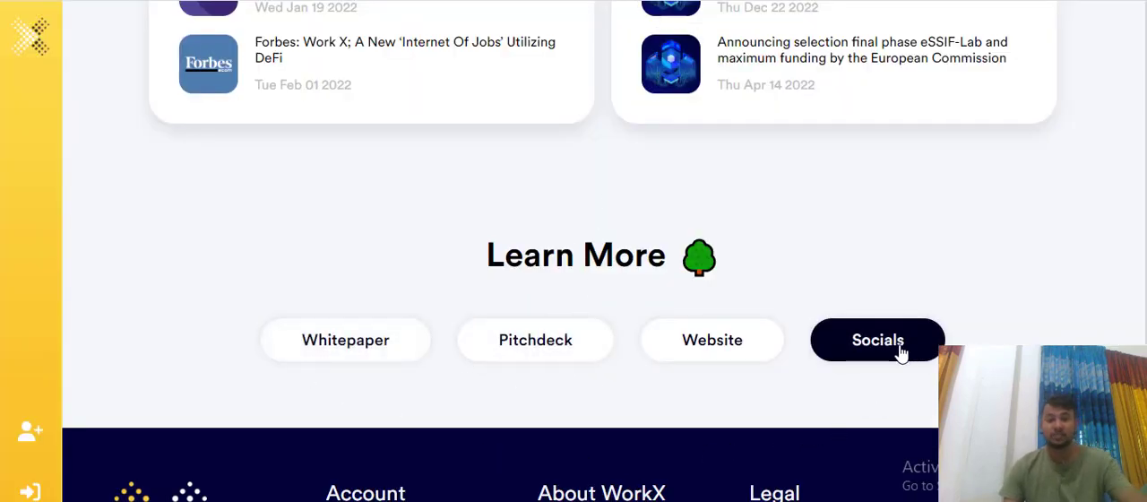
pyautogui.moveTo(528, 376)
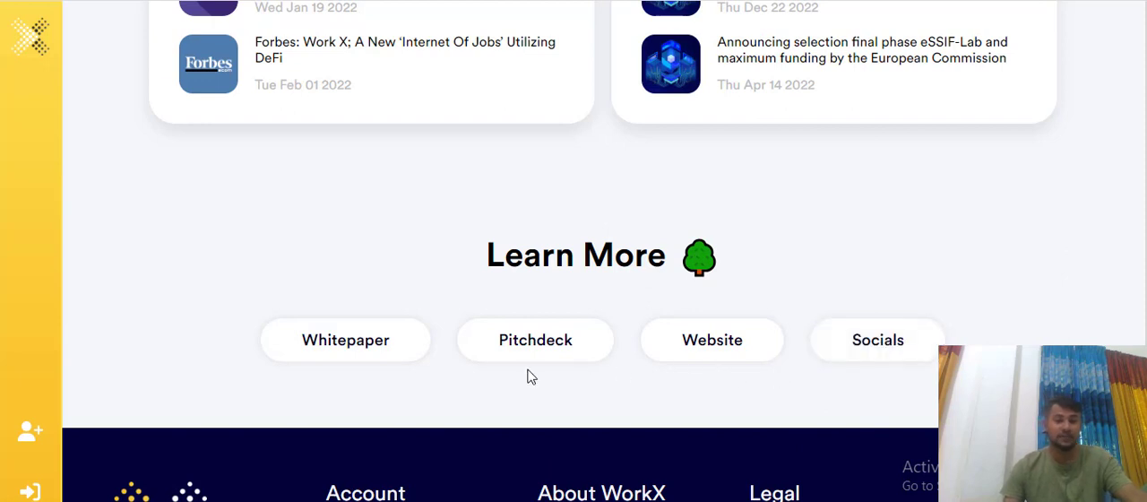
# Scroll below the Learn More links to reveal the footer's Account, About WorkX and Legal sections
pyautogui.scroll(-3)
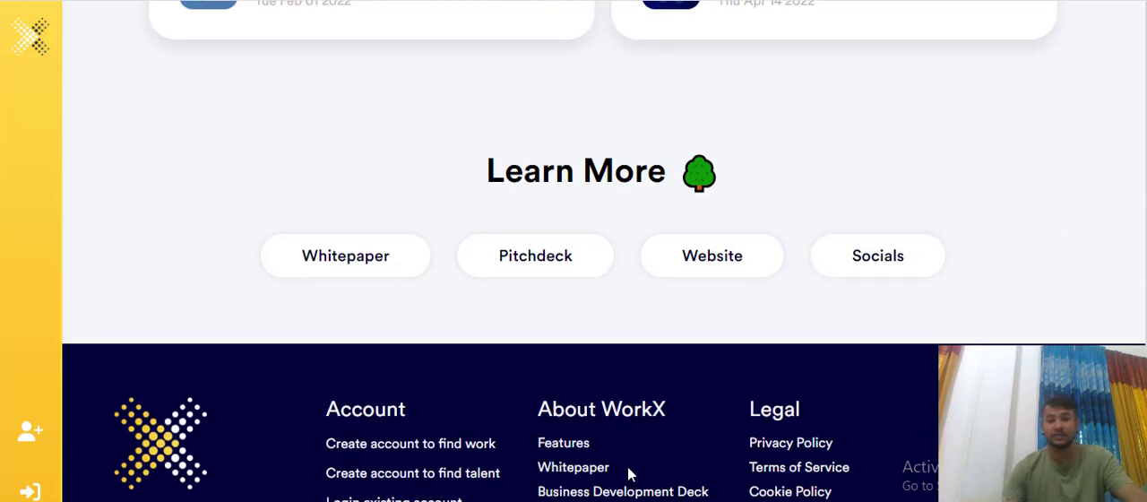
pyautogui.scroll(-3)
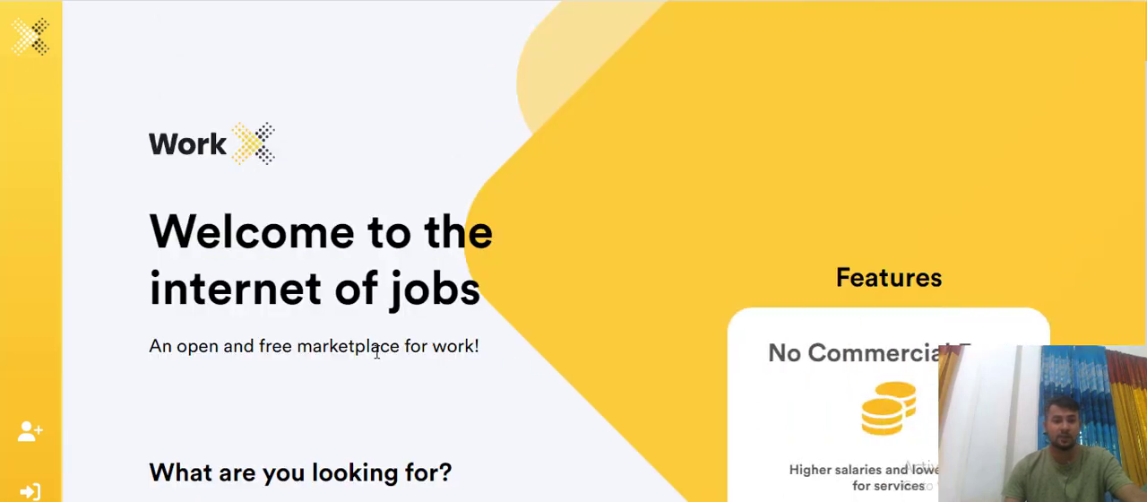
# Scroll from the welcome banner past Trusted By and the closed Beta notice to the How to Find Work and Find Talent steps
pyautogui.scroll(-3)
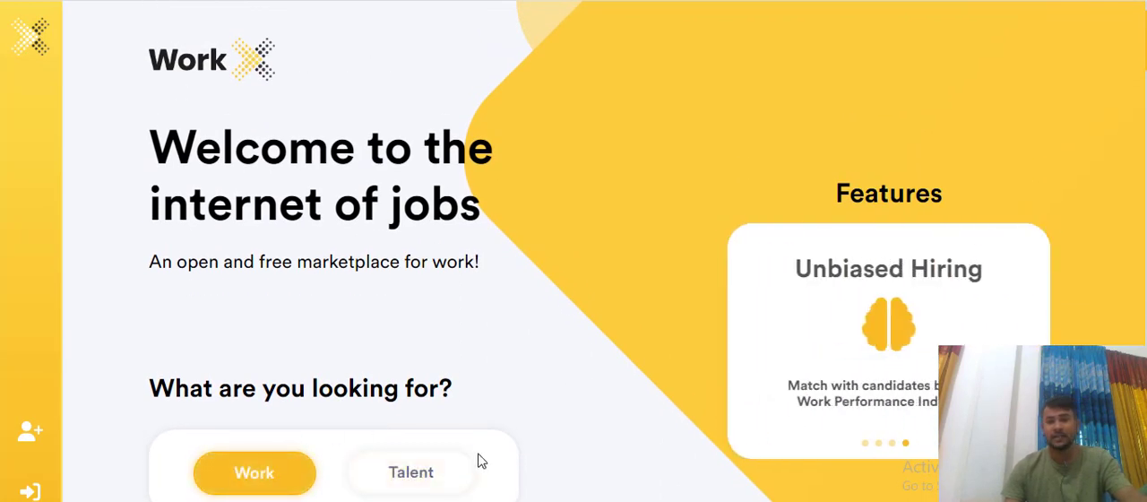
pyautogui.scroll(-3)
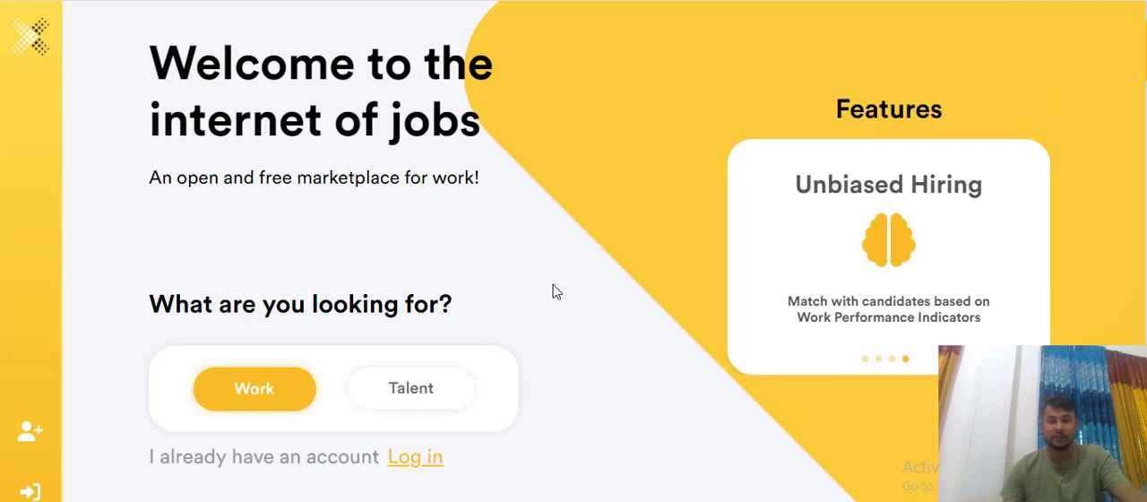
pyautogui.scroll(-3)
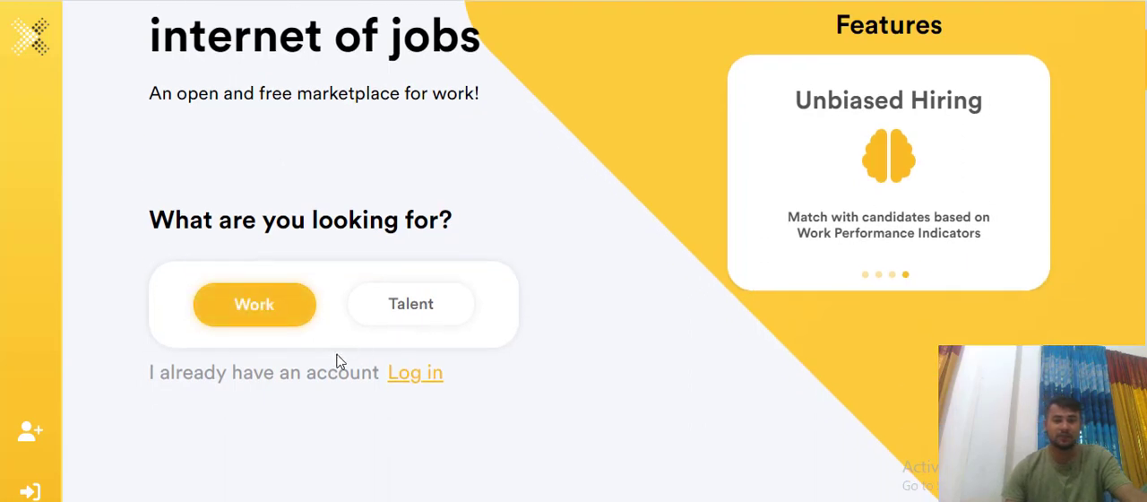
pyautogui.scroll(-3)
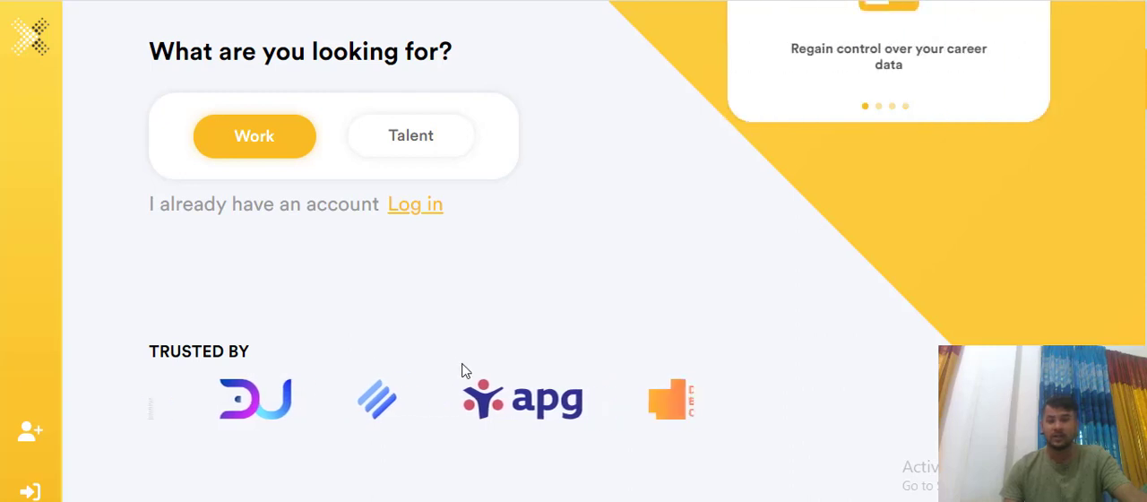
pyautogui.scroll(-3)
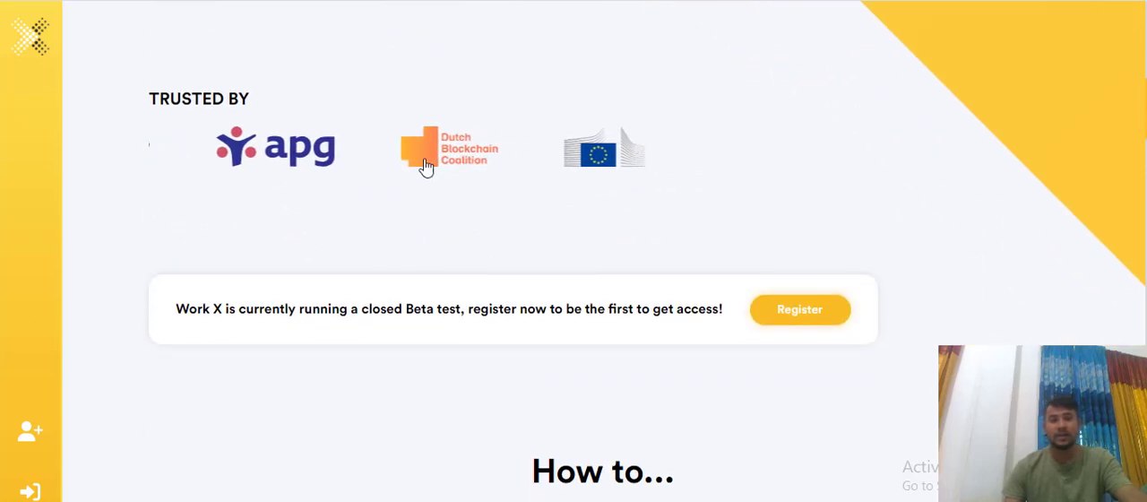
pyautogui.scroll(-3)
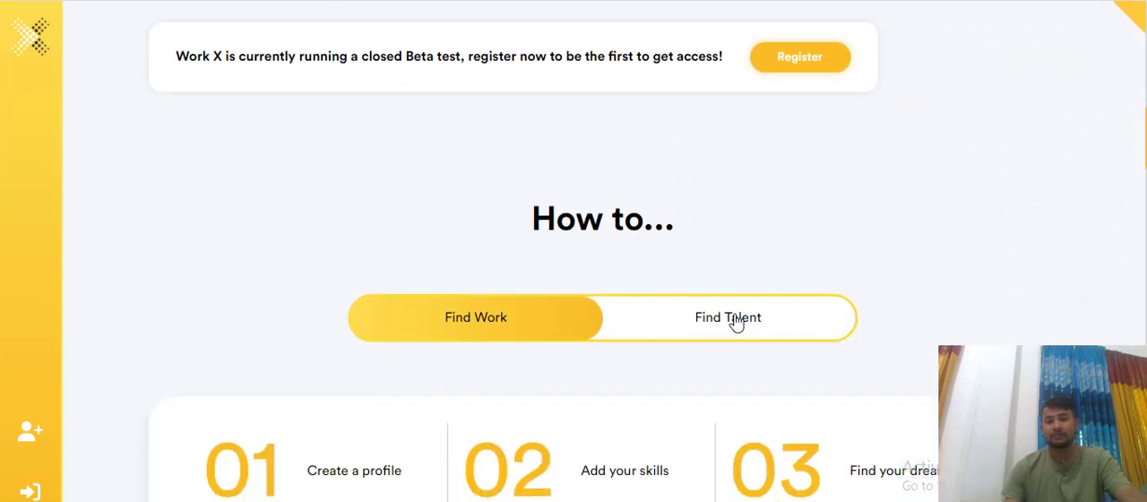